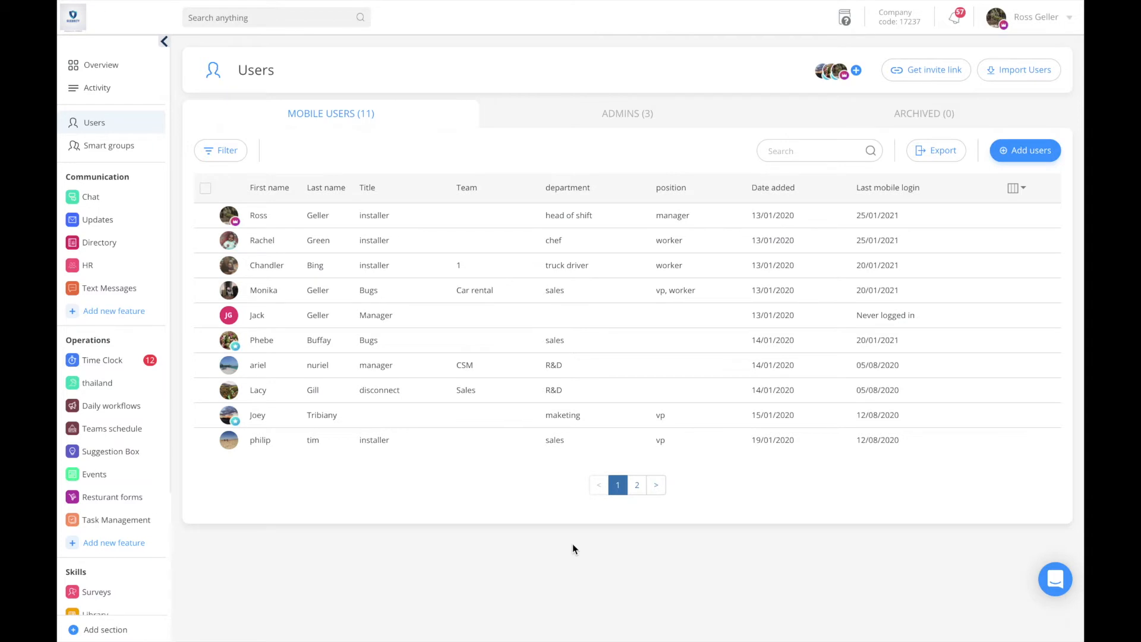
mouse_move(486, 324)
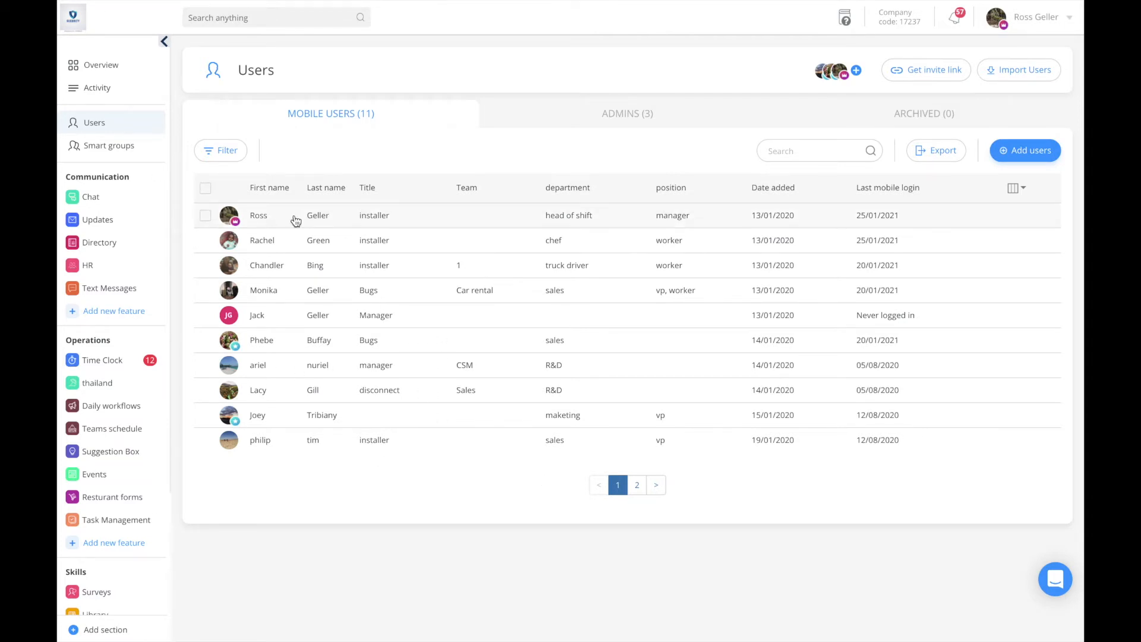
Step: Open Ross Geller's employee profile from the Users table
click(258, 215)
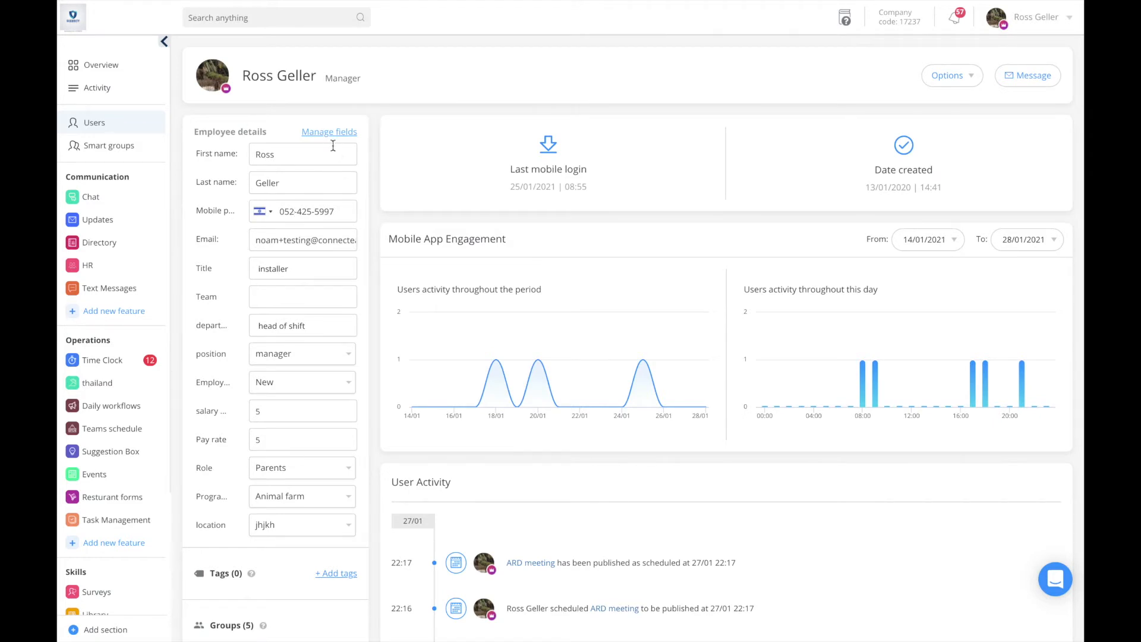
mouse_move(302, 113)
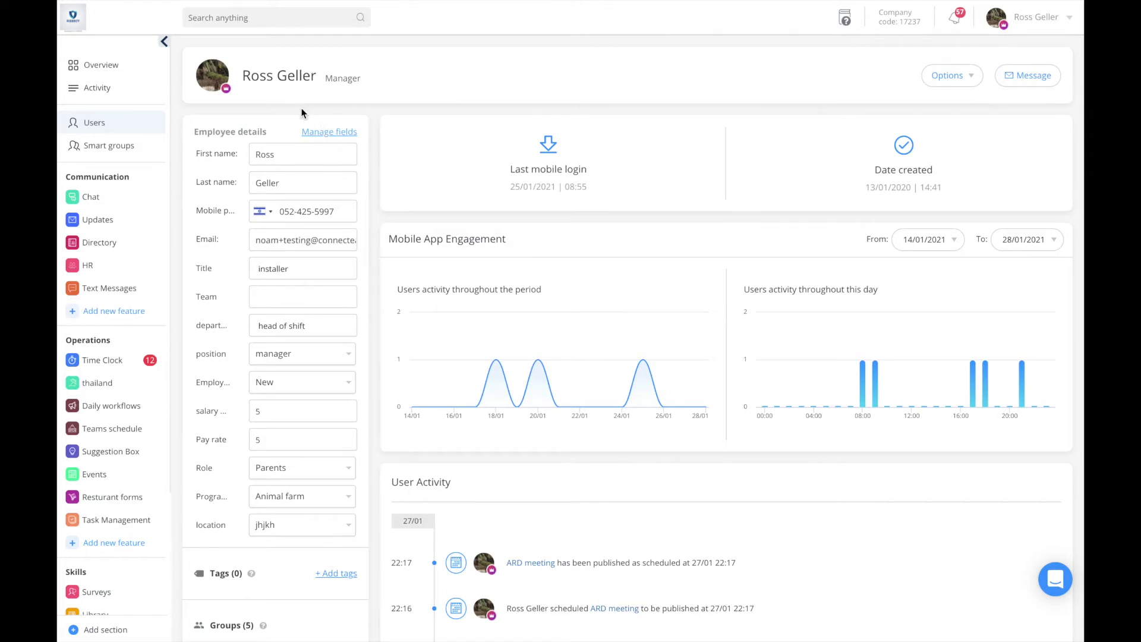
Step: Draft a 'Position' dropdown field with options Manager, User and Chef, then discard it
click(328, 132)
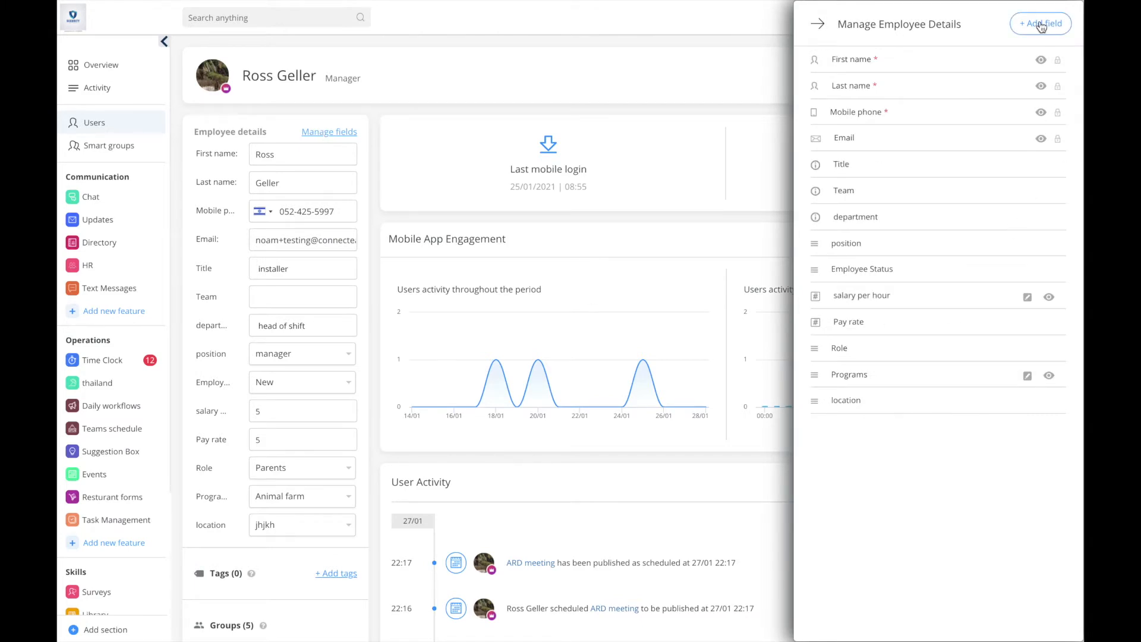
mouse_move(1022, 59)
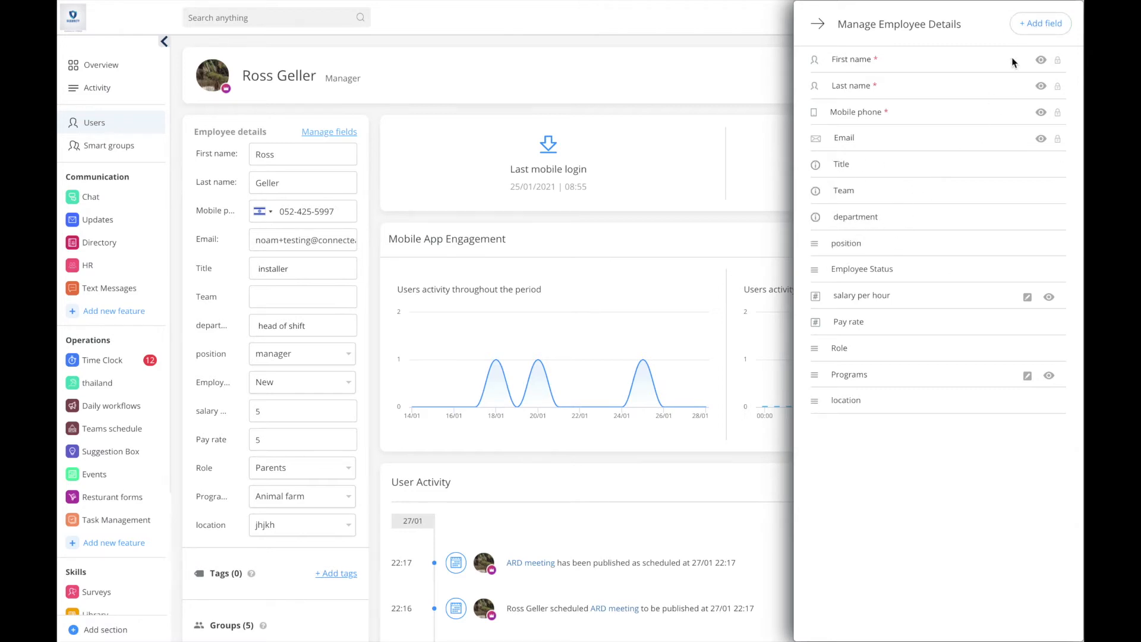
mouse_move(1039, 23)
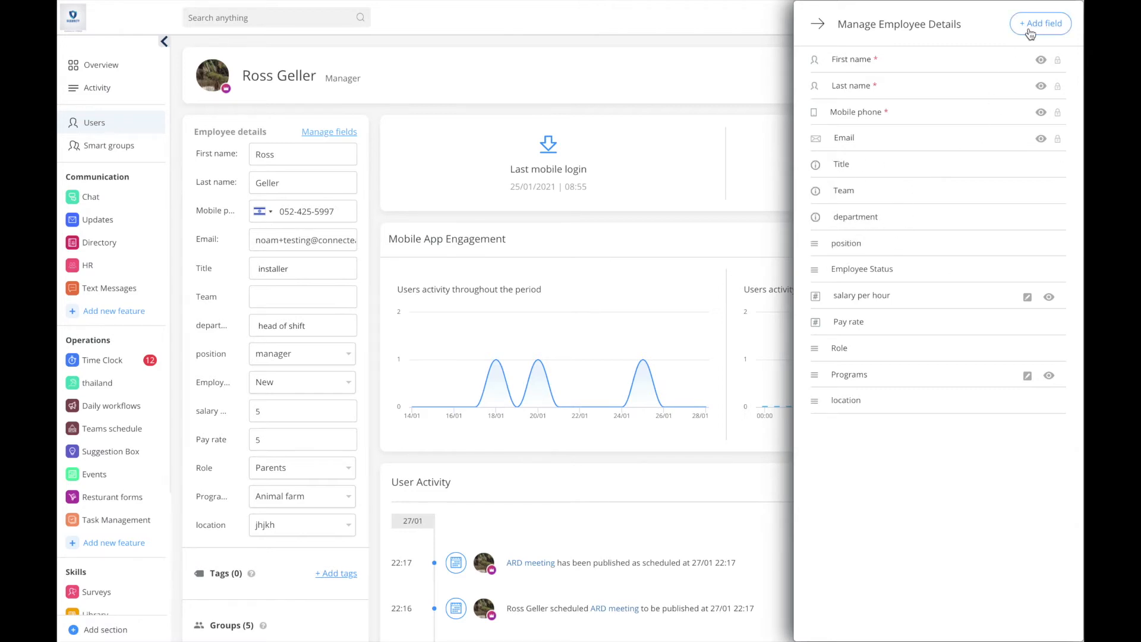
click(1040, 23)
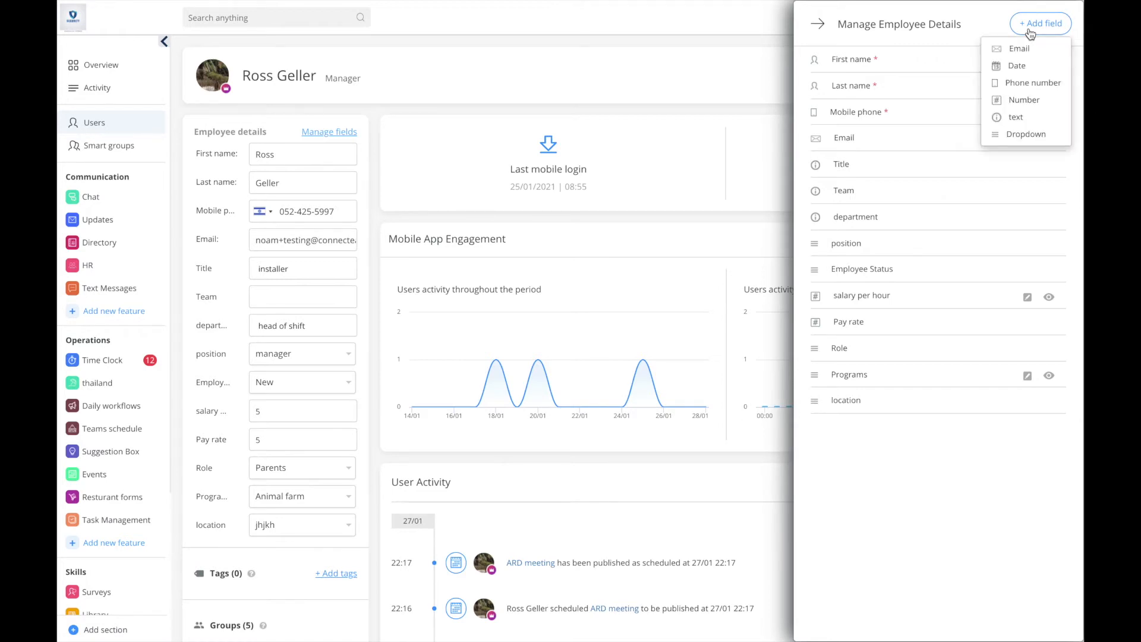
click(1026, 133)
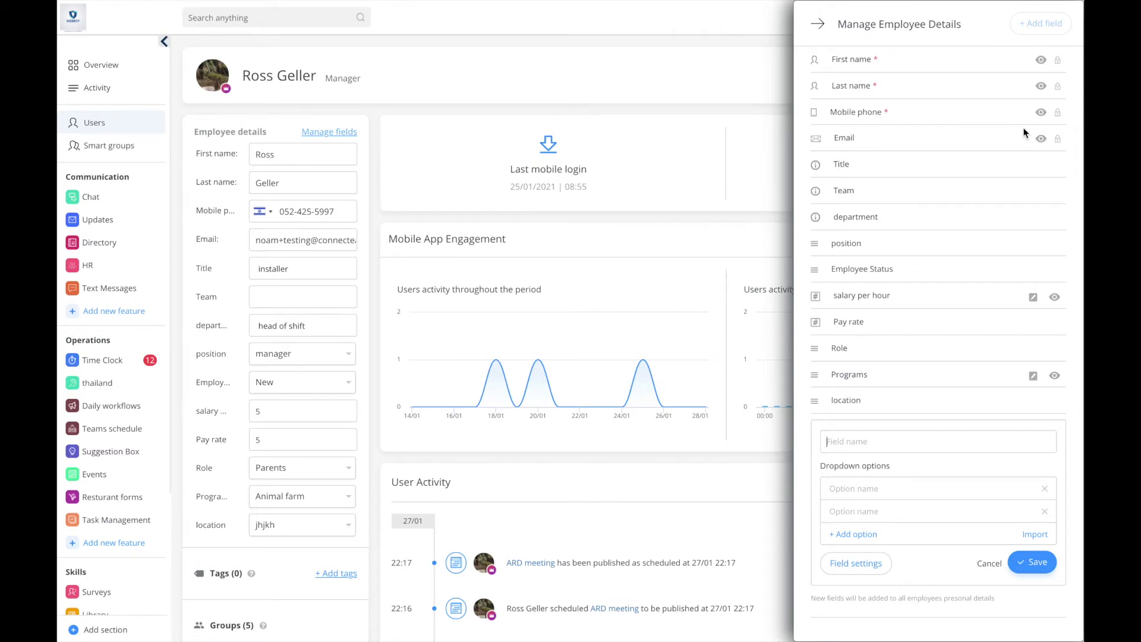
text(Position)
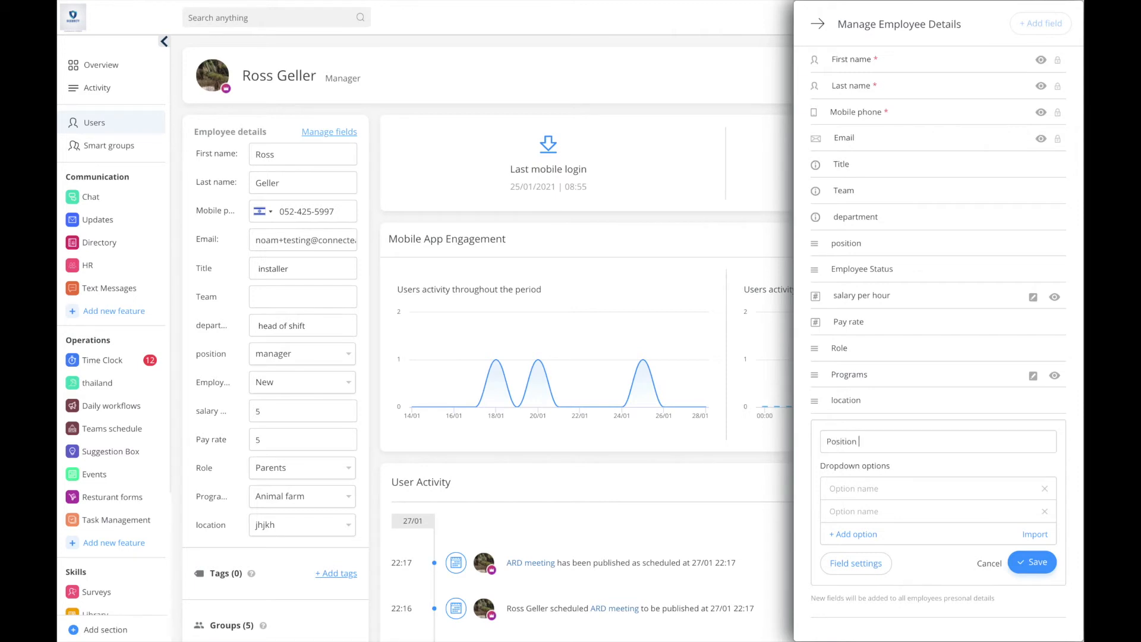
text(M)
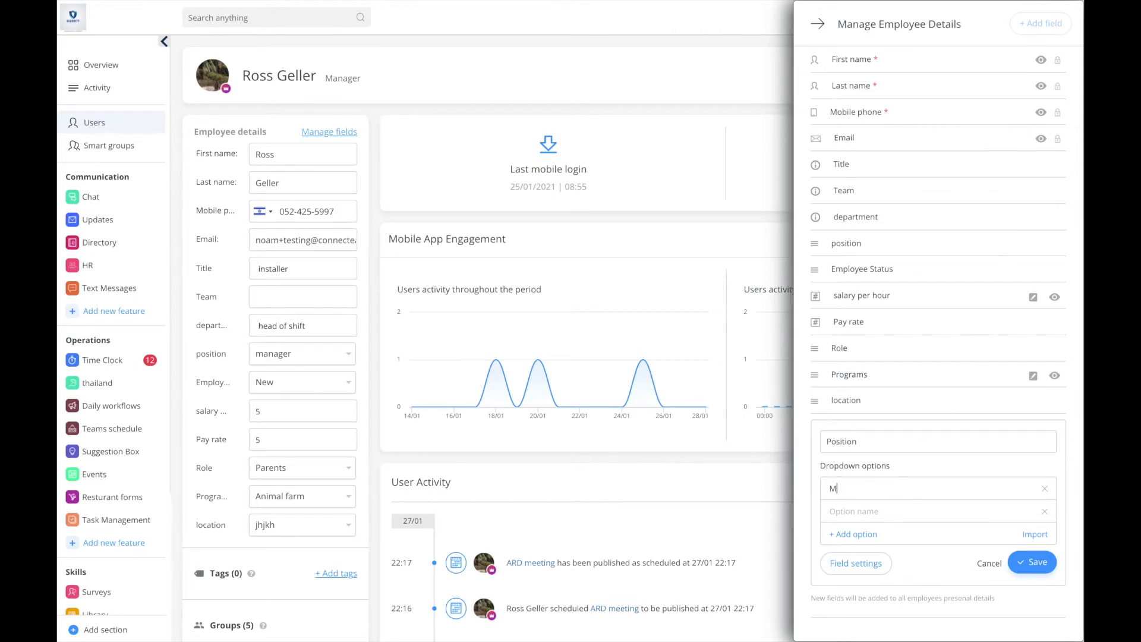
text(anager)
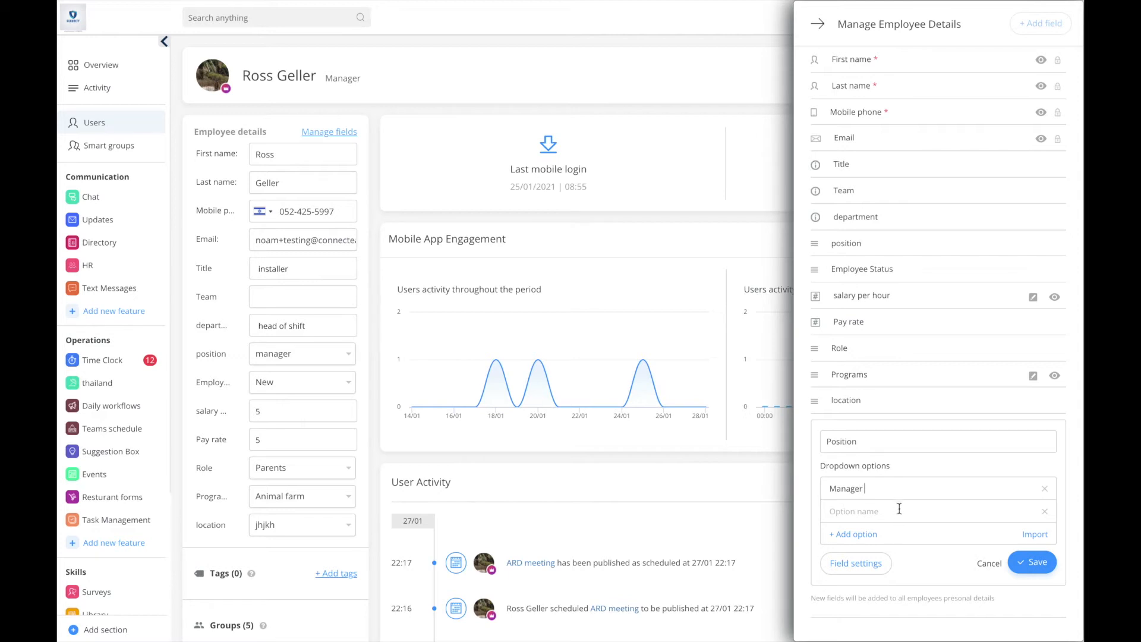
text(User)
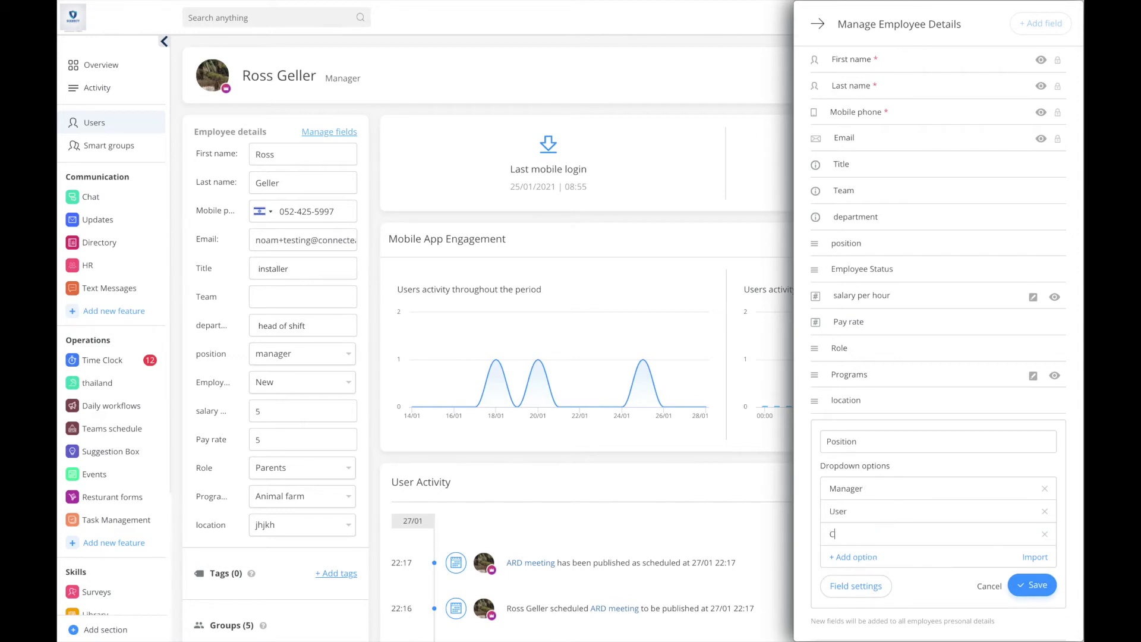
text(Chef)
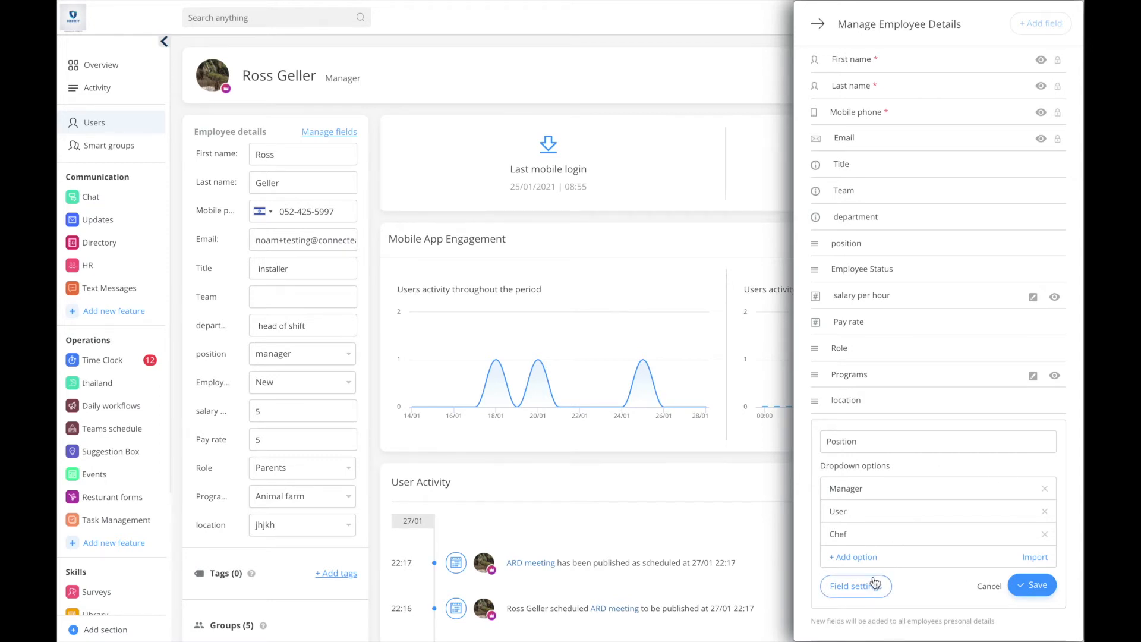
click(855, 584)
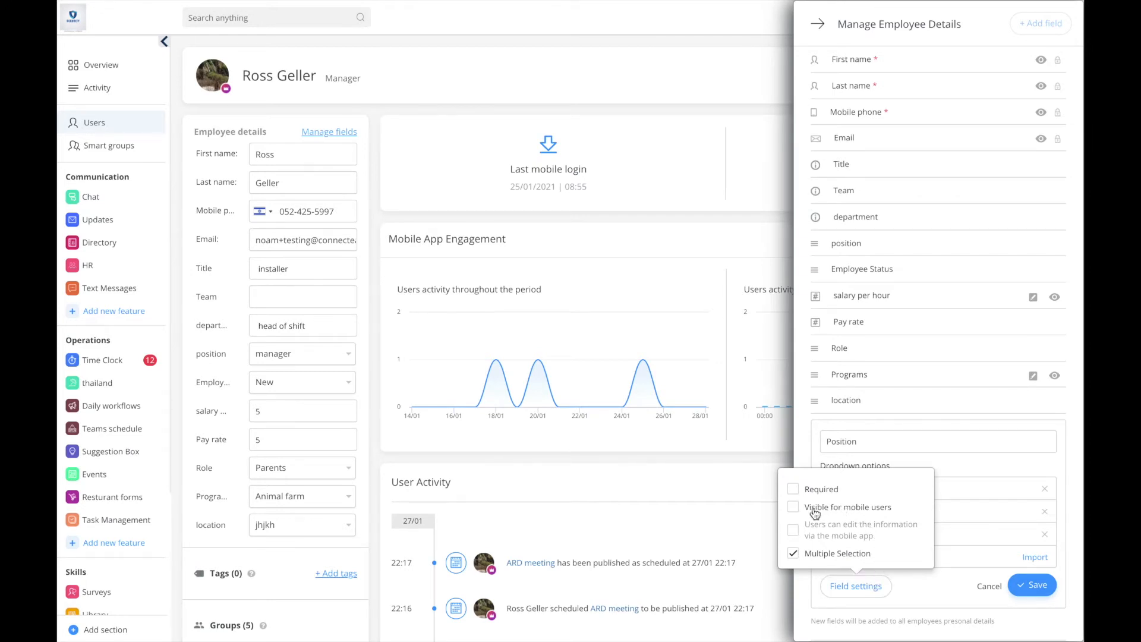
click(988, 586)
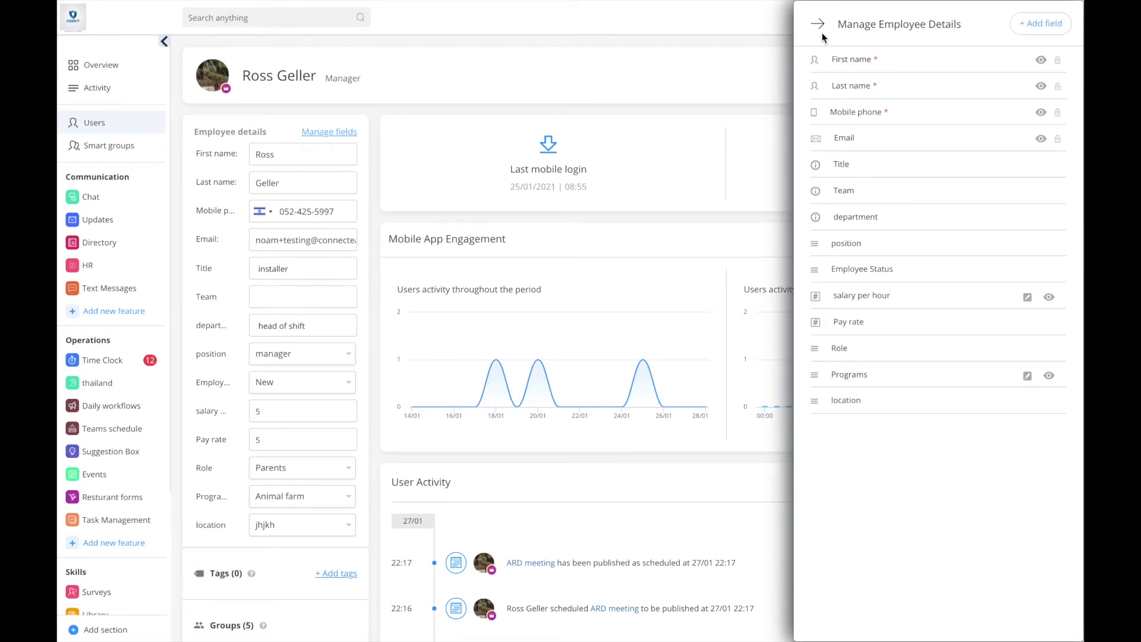
Step: Close the fields panel and change Ross Geller's position from manager to vp
click(816, 23)
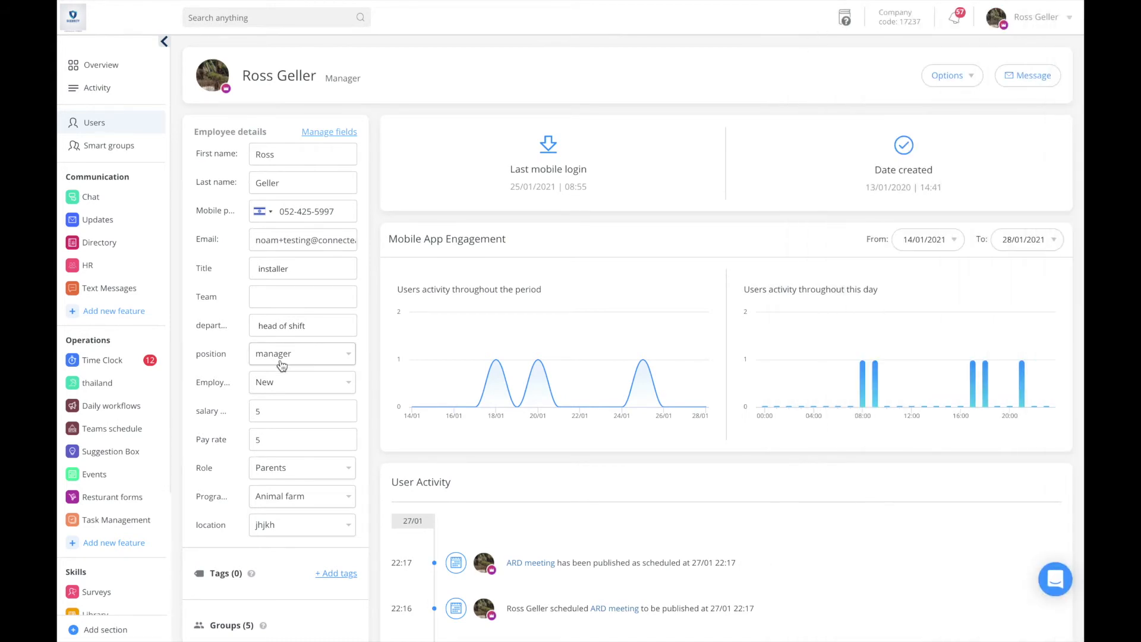
mouse_move(299, 350)
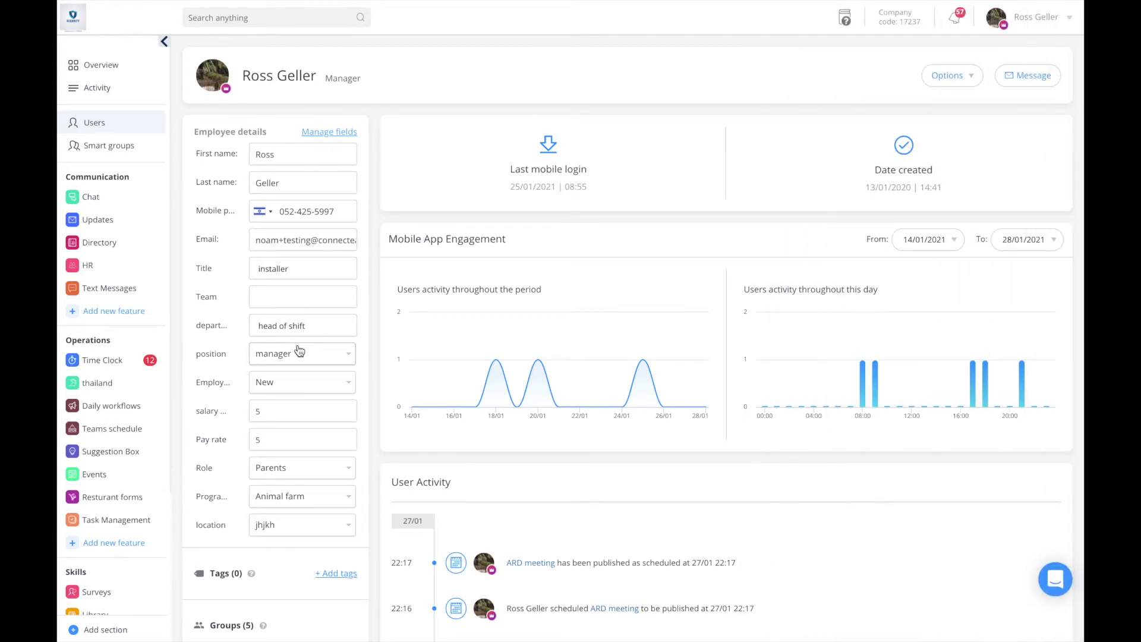
click(302, 352)
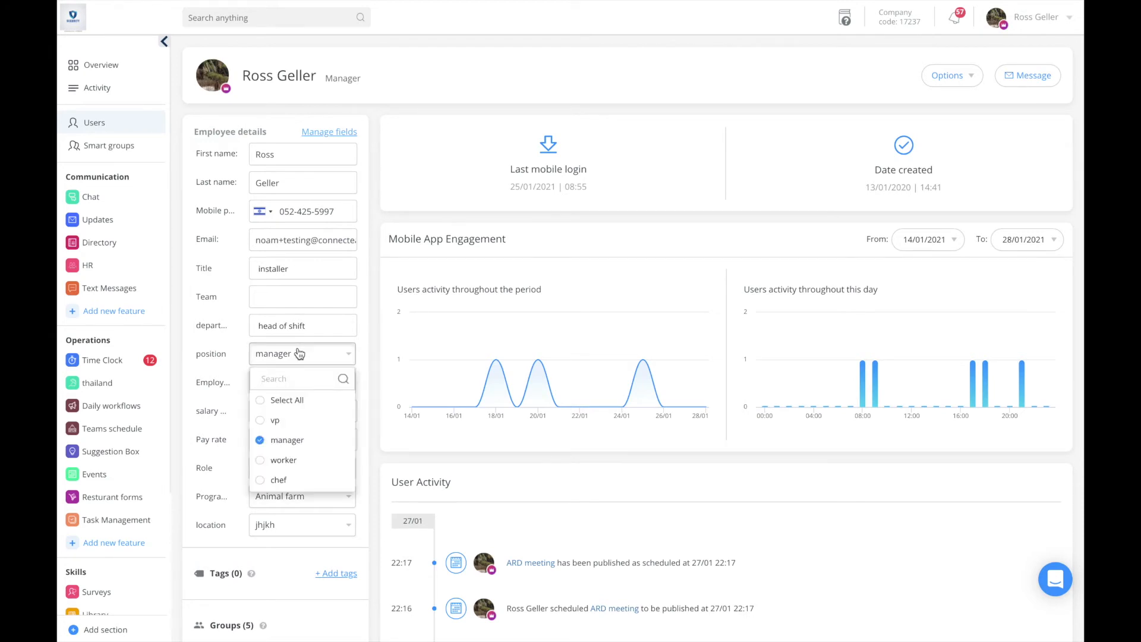
mouse_move(275, 421)
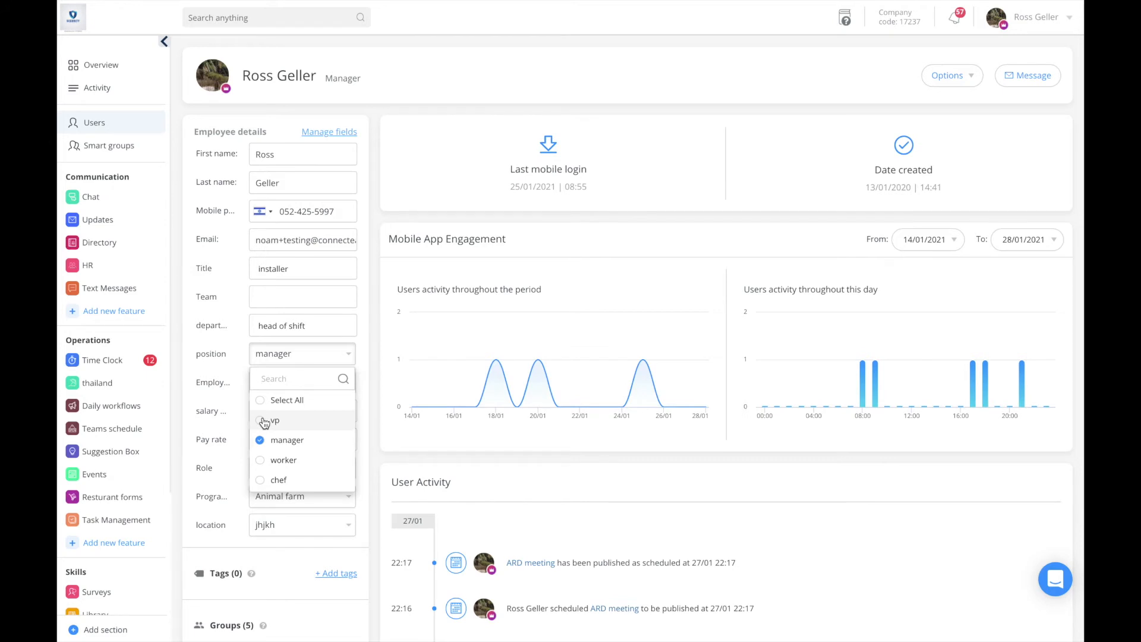
click(275, 421)
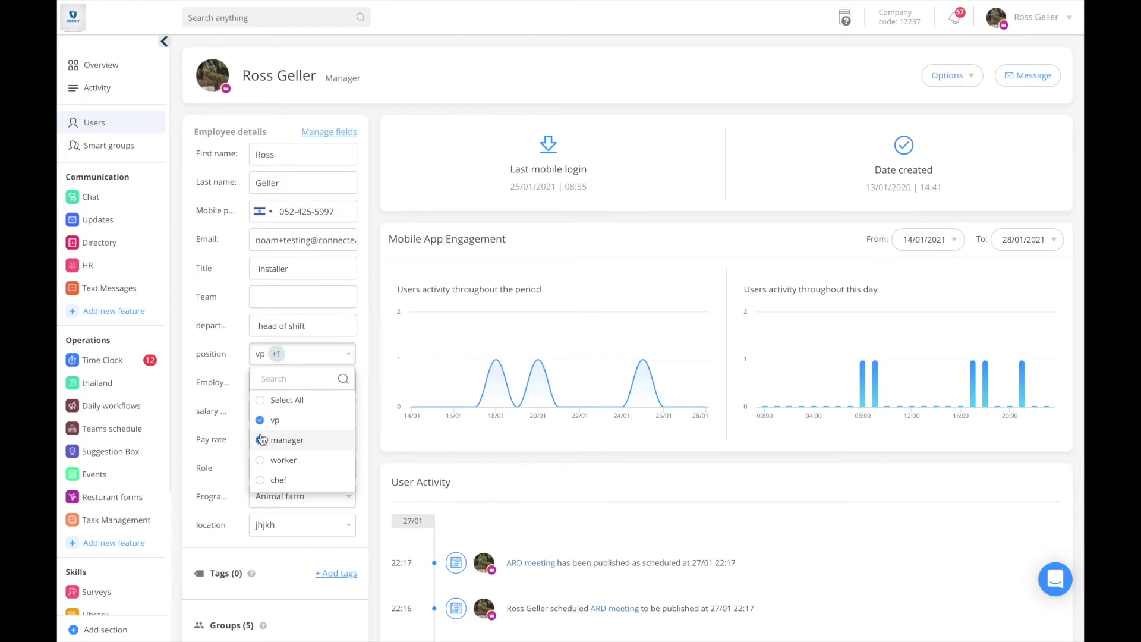
click(286, 440)
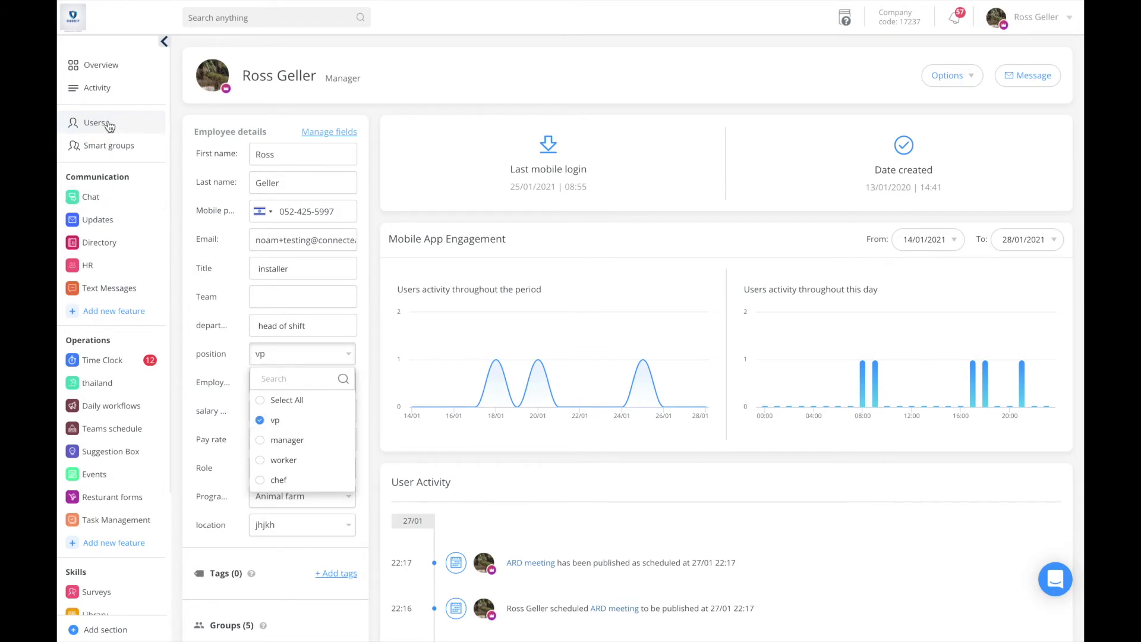
Step: Return to Users and open Rachel Green's position dropdown, showing worker
click(96, 122)
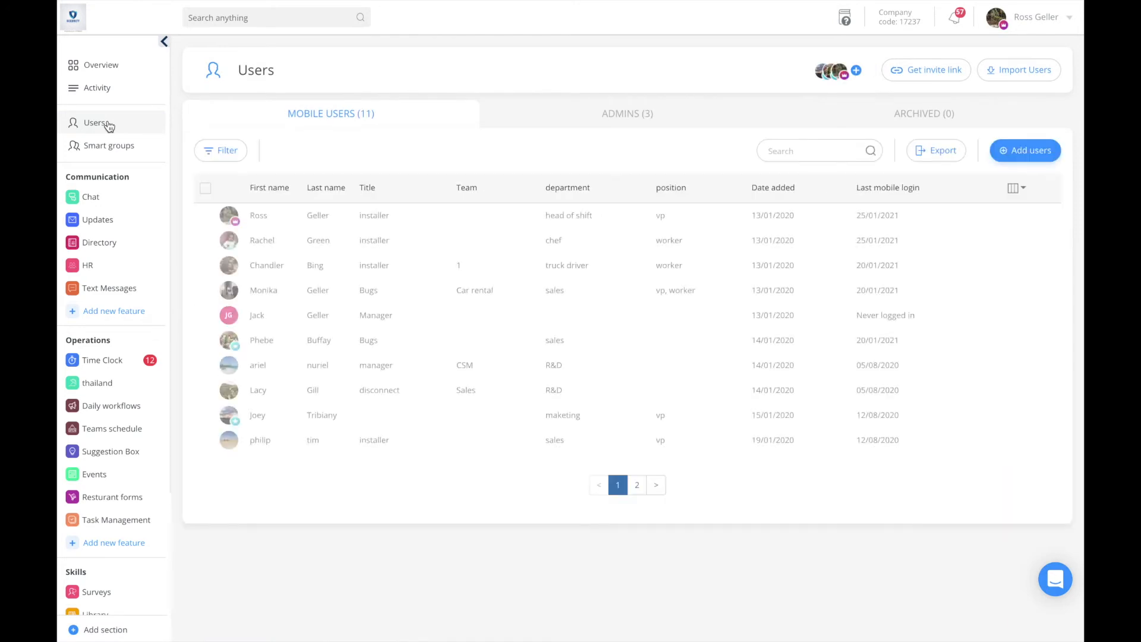
click(261, 239)
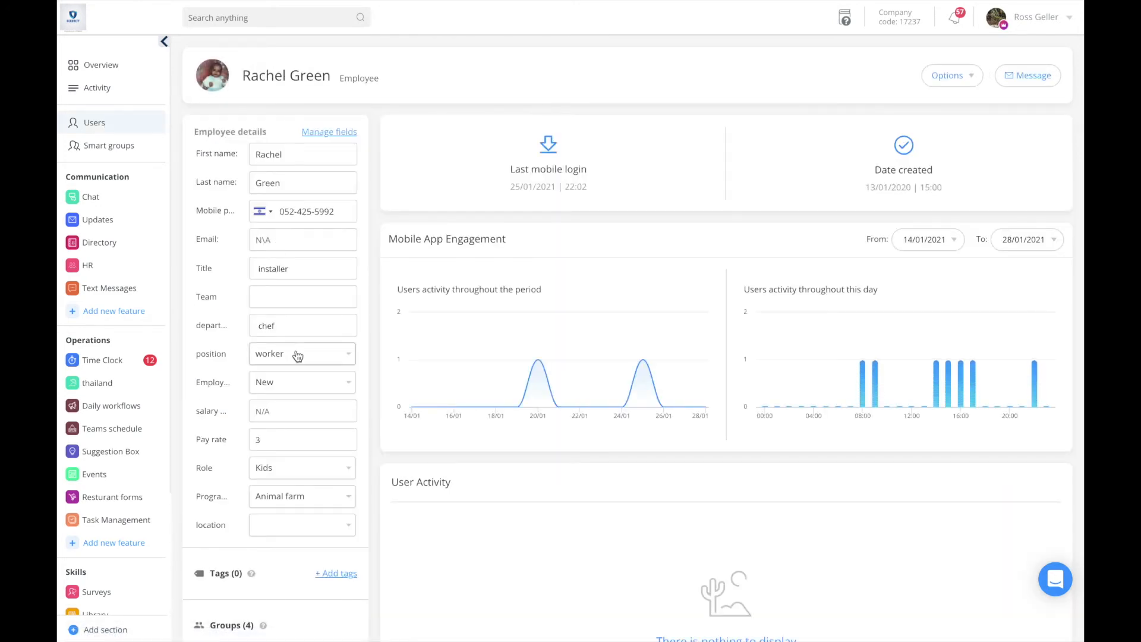
click(301, 353)
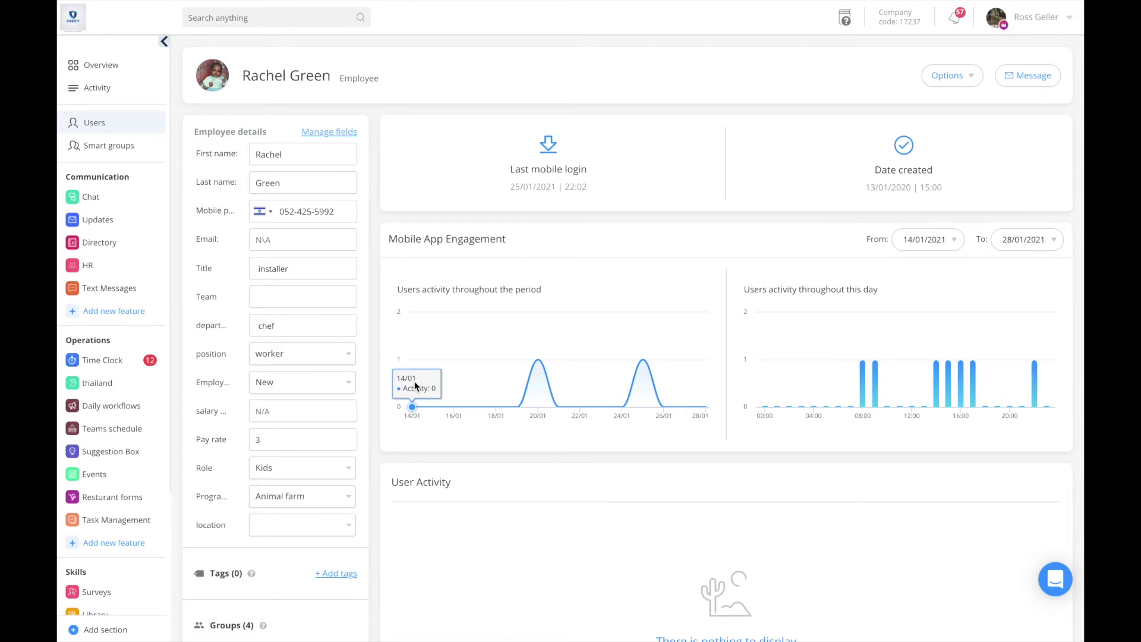
Step: Go to Smart groups and begin naming a new group under Cable employees
click(108, 145)
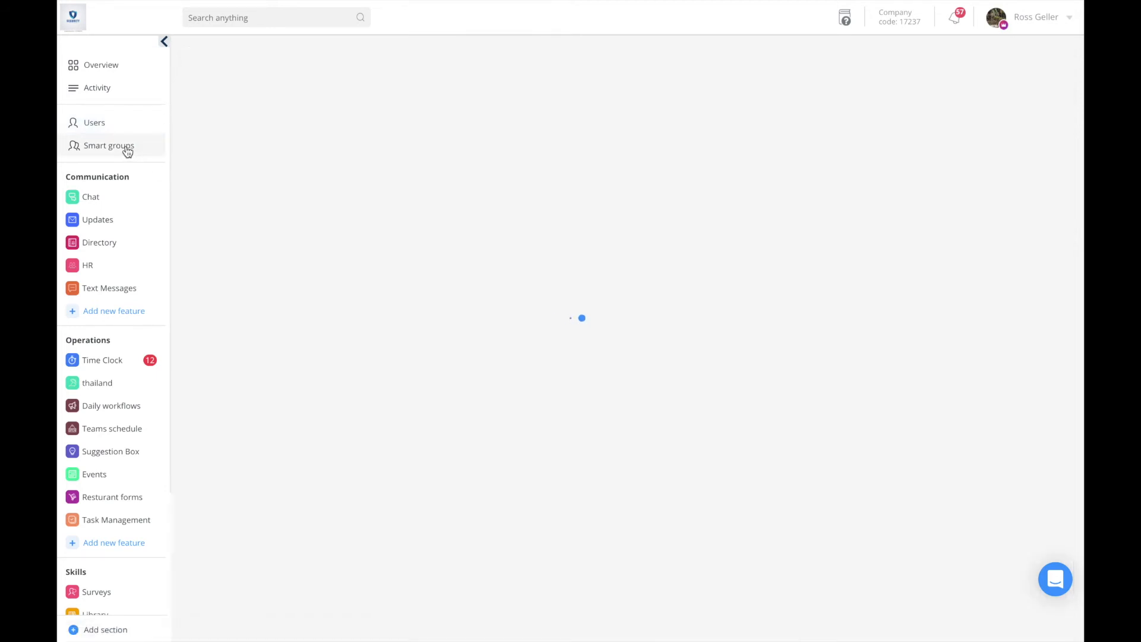
click(108, 145)
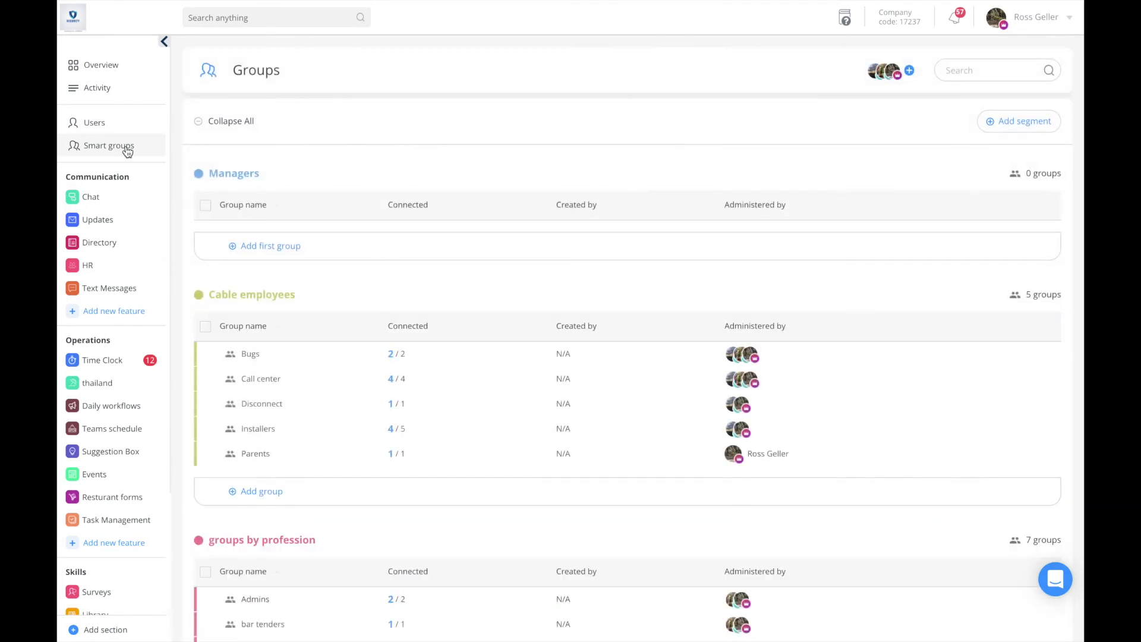
mouse_move(197, 186)
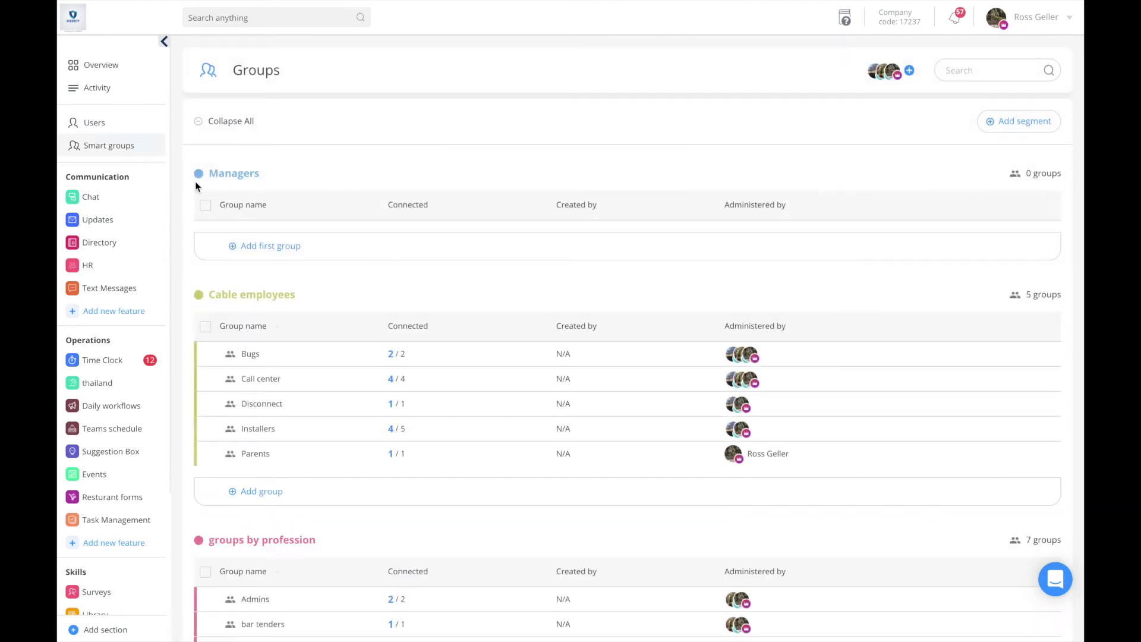
mouse_move(315, 414)
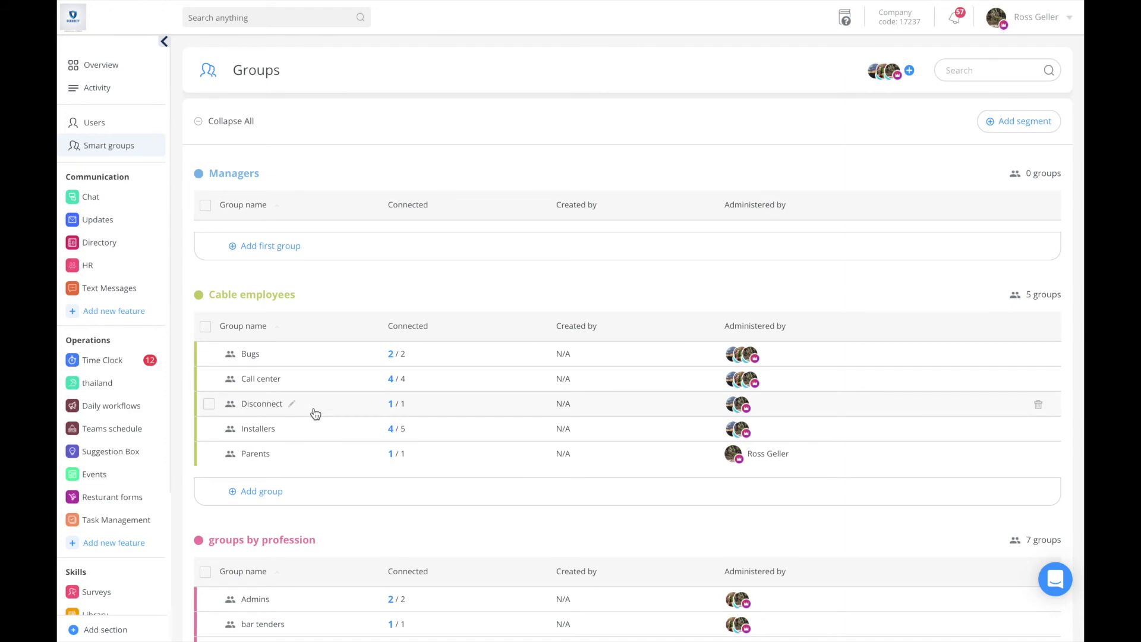
mouse_move(308, 425)
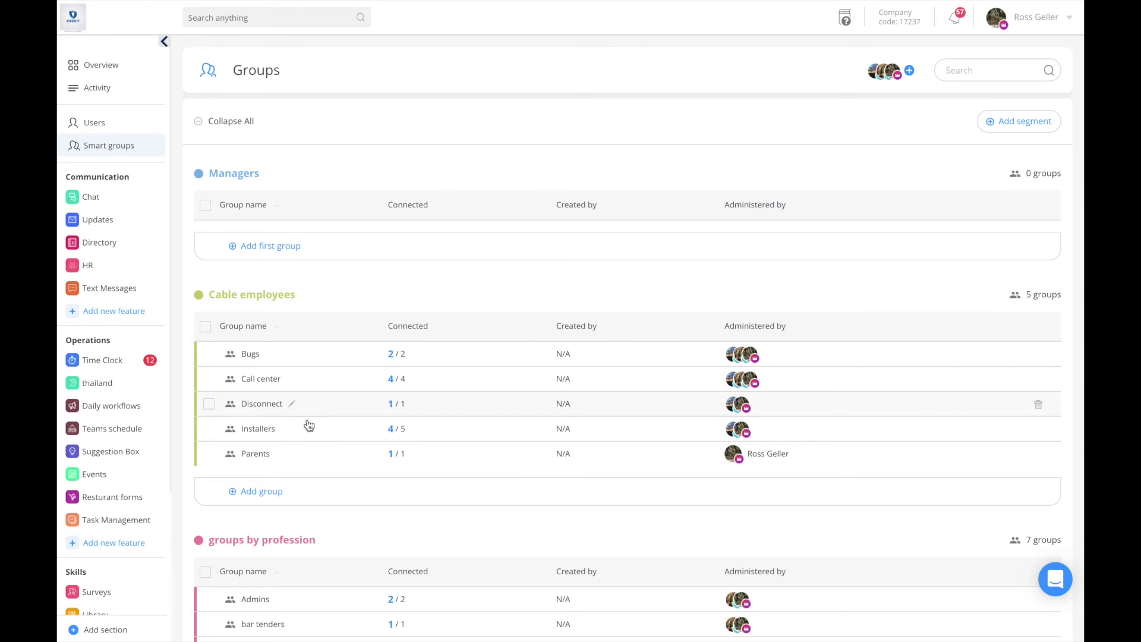
click(261, 490)
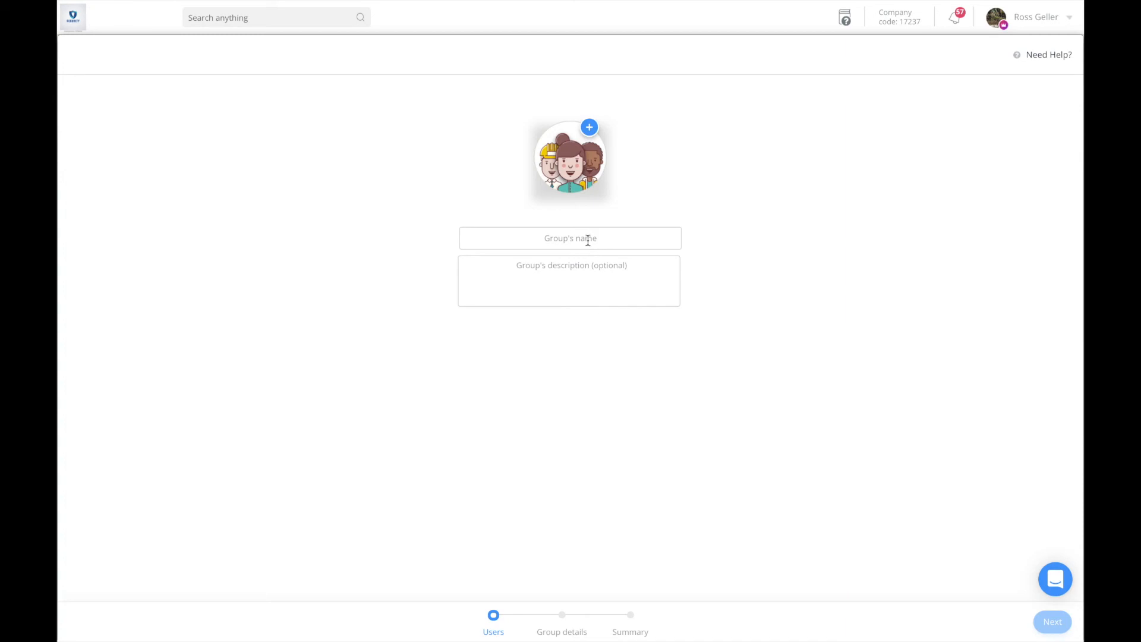
text(v)
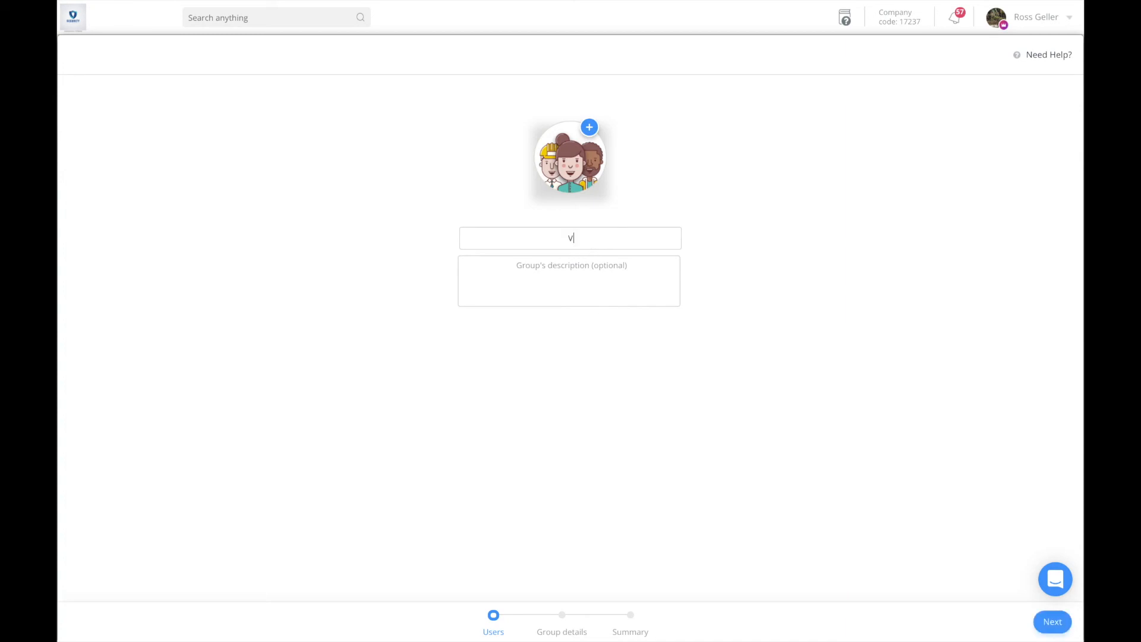
Step: Give the VP group the rule 'position is vp'
click(1051, 622)
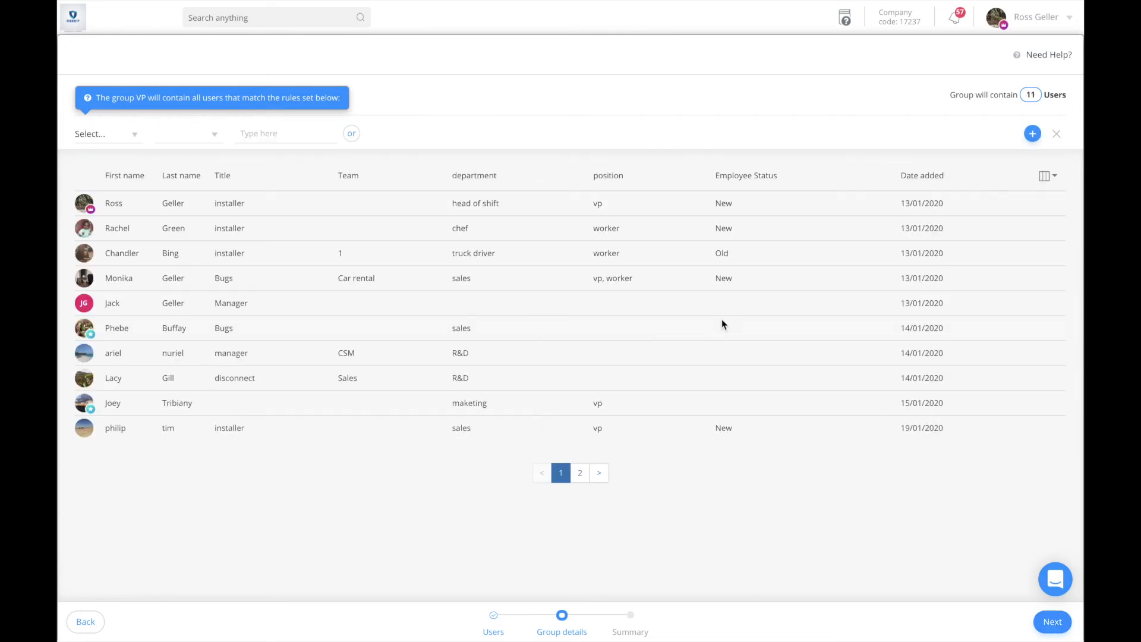
mouse_move(160, 143)
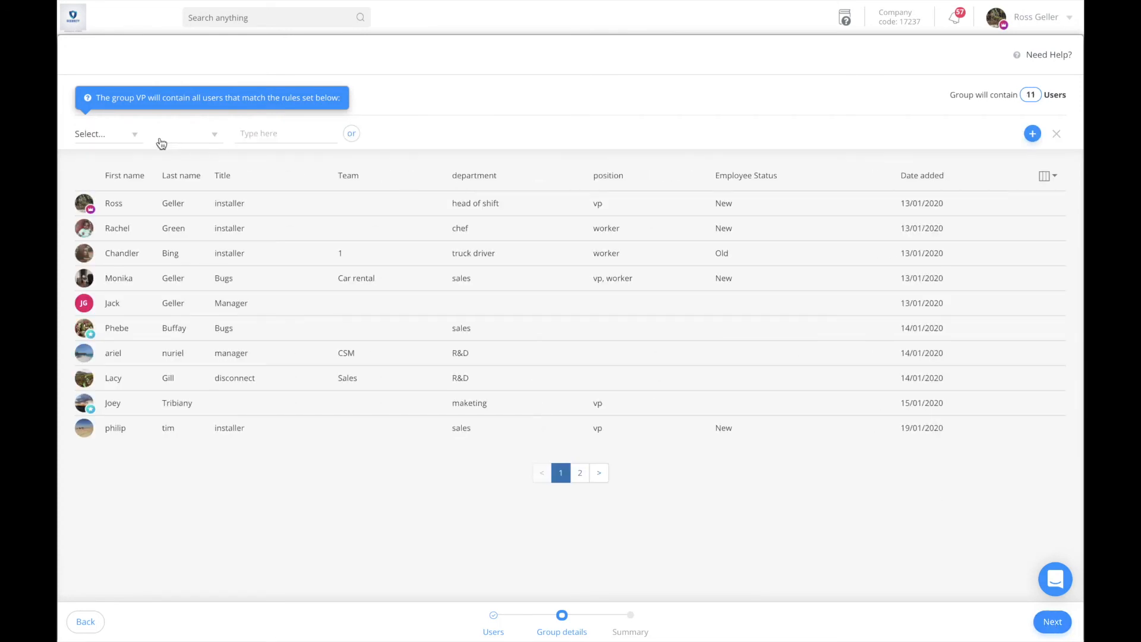
click(105, 134)
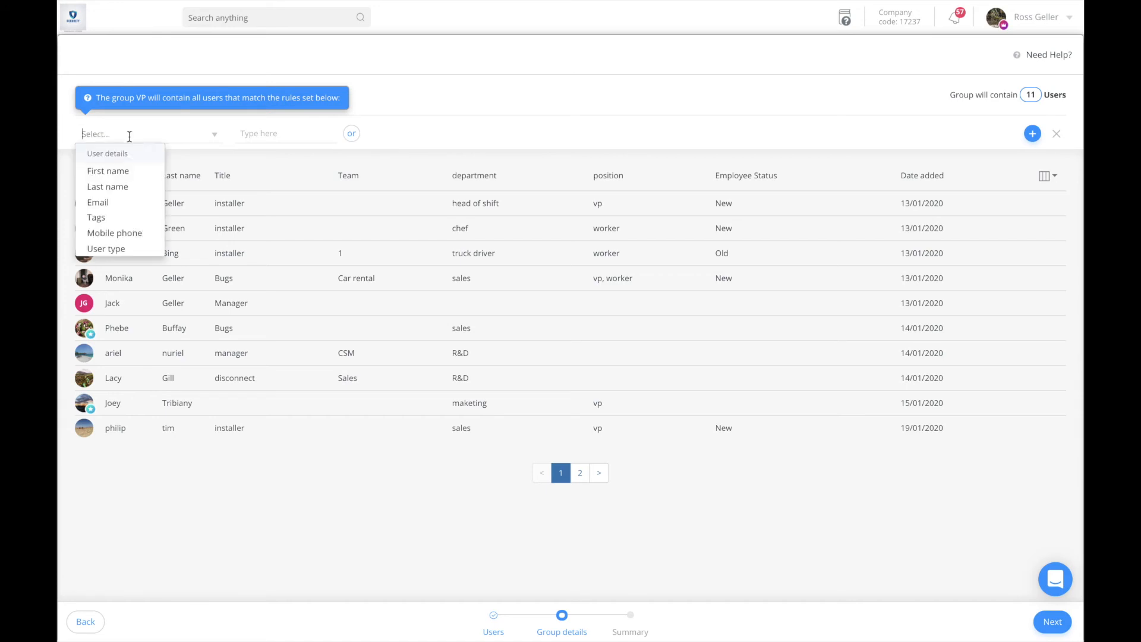
scroll(down, 3)
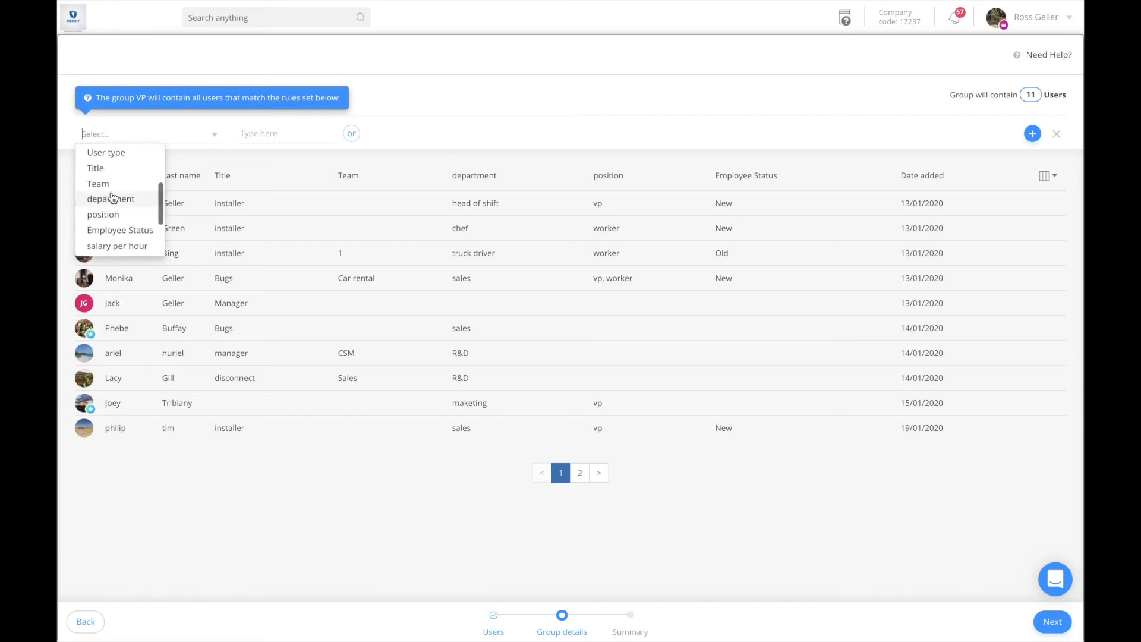
click(103, 214)
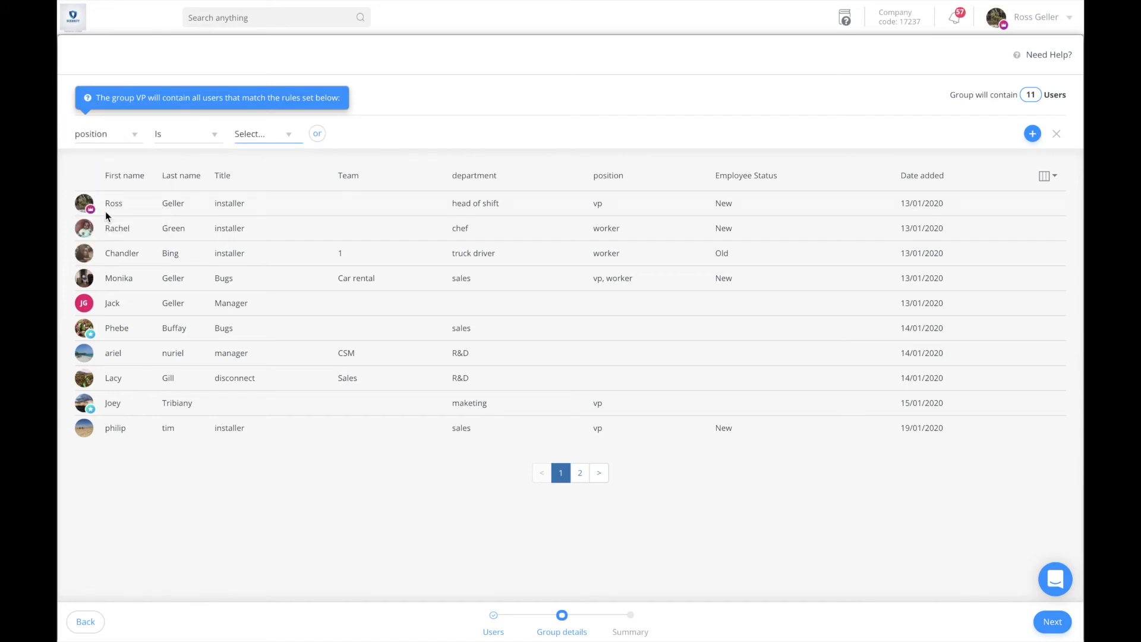
click(262, 133)
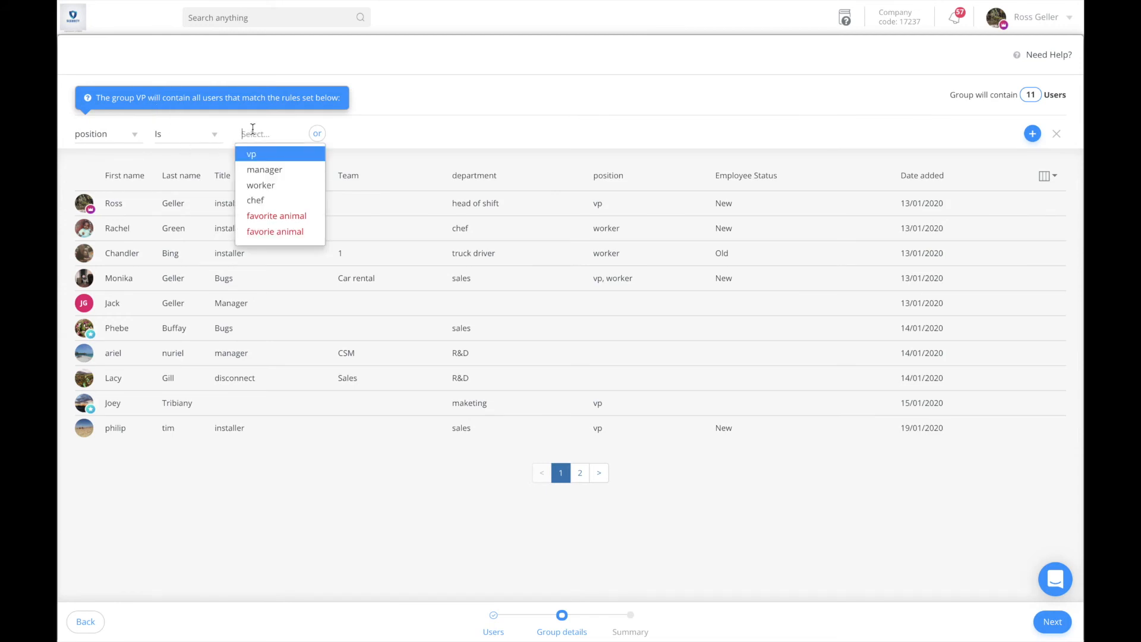
click(250, 153)
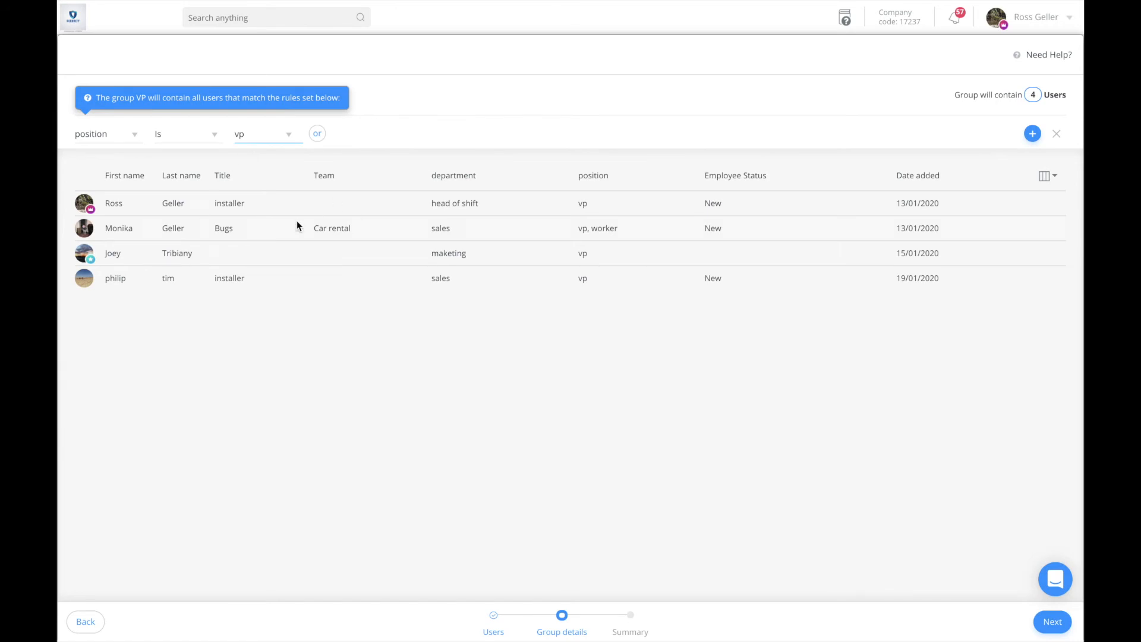
mouse_move(590, 176)
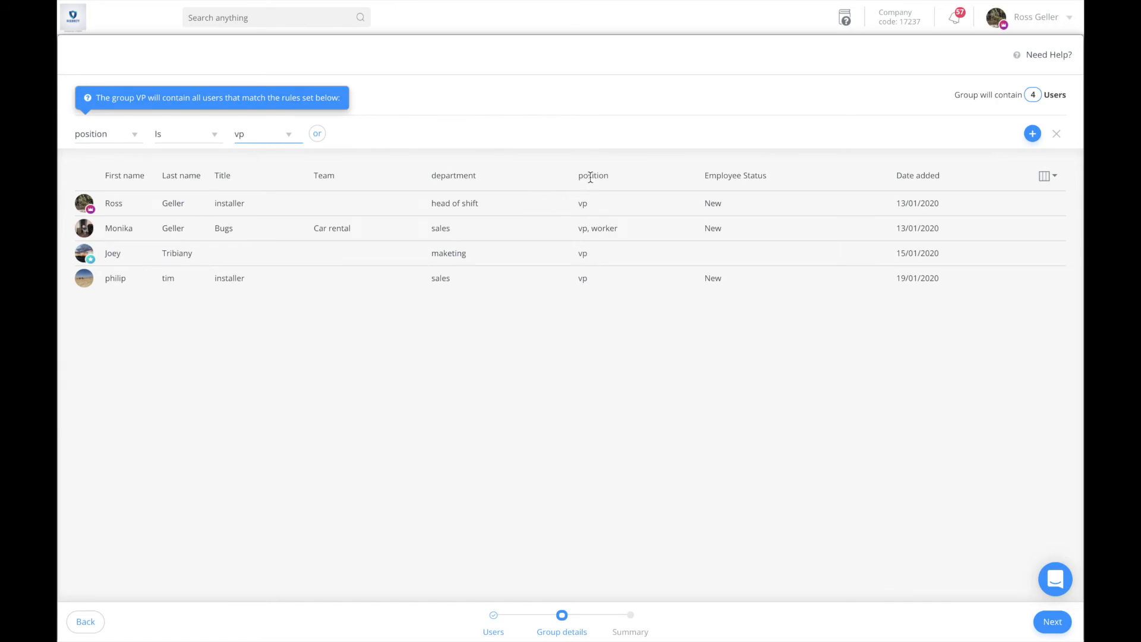
mouse_move(592, 214)
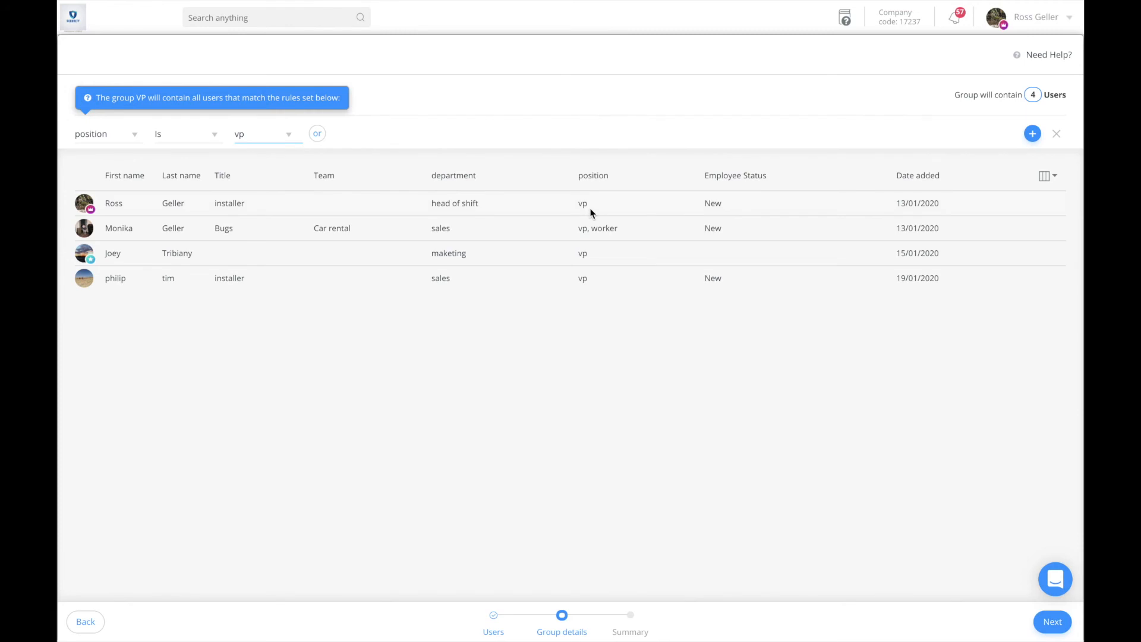
mouse_move(586, 256)
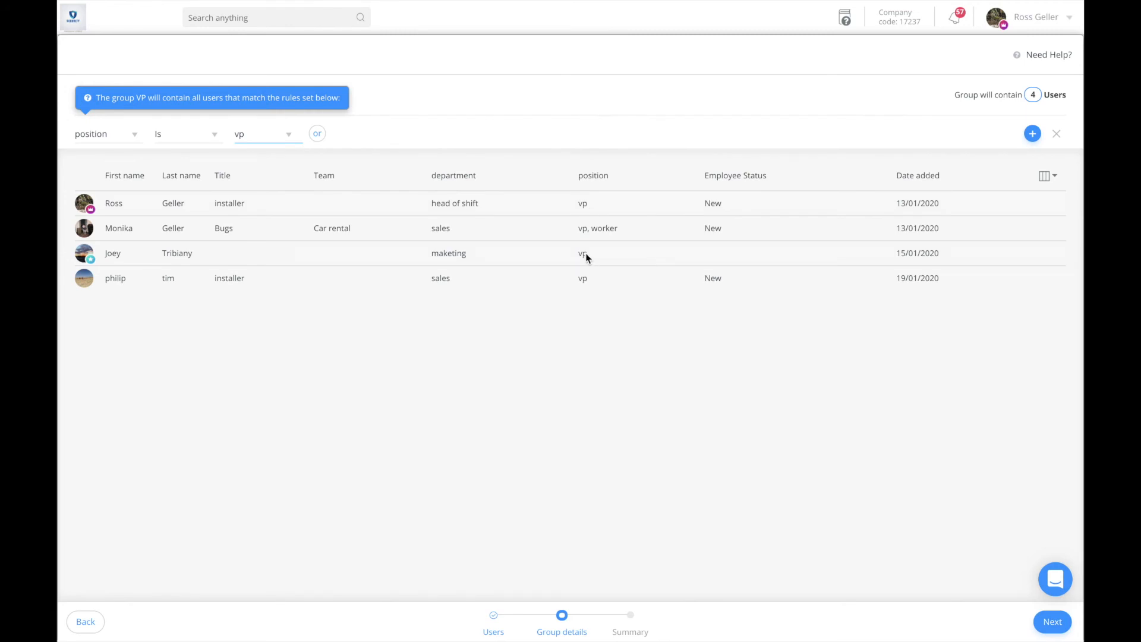
mouse_move(235, 153)
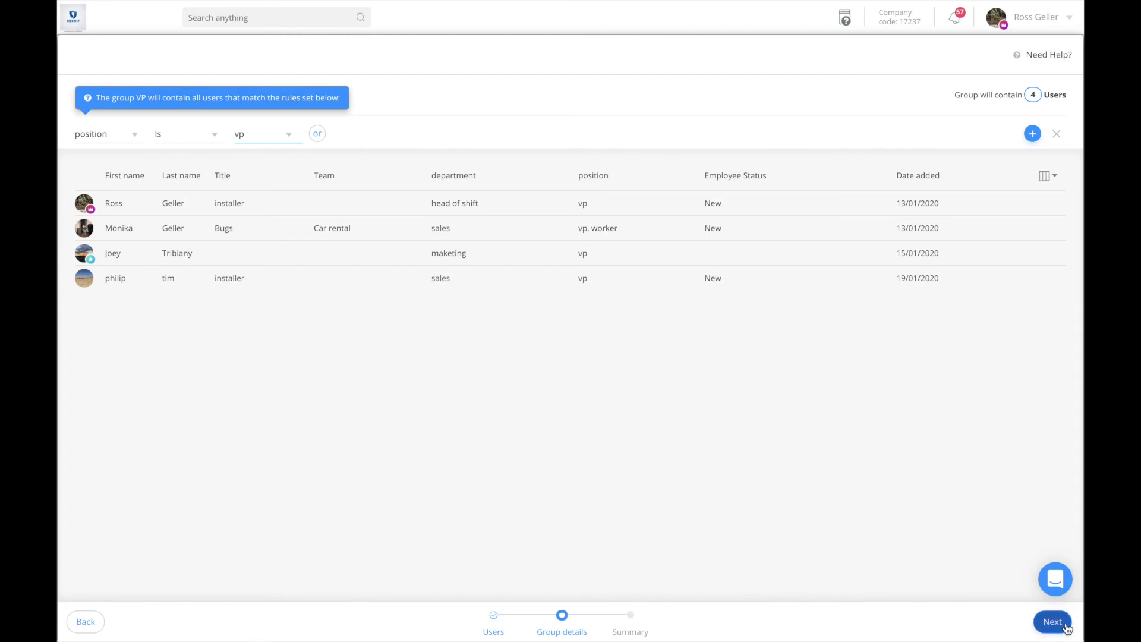
Step: Review the VP group summary and finish creating the group
click(1053, 621)
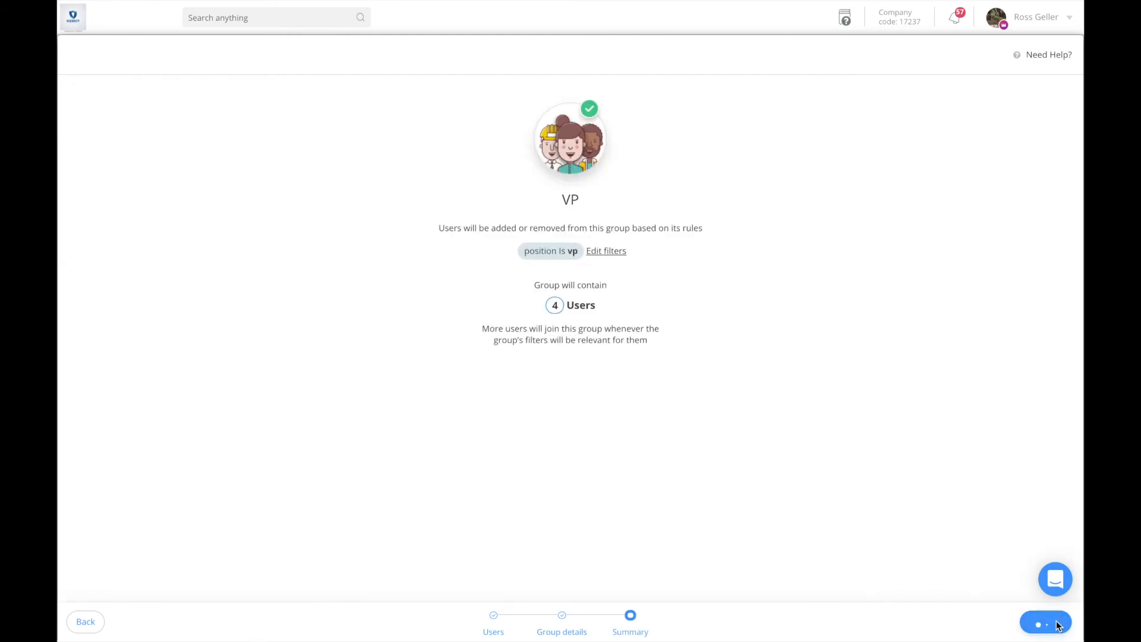
click(1044, 621)
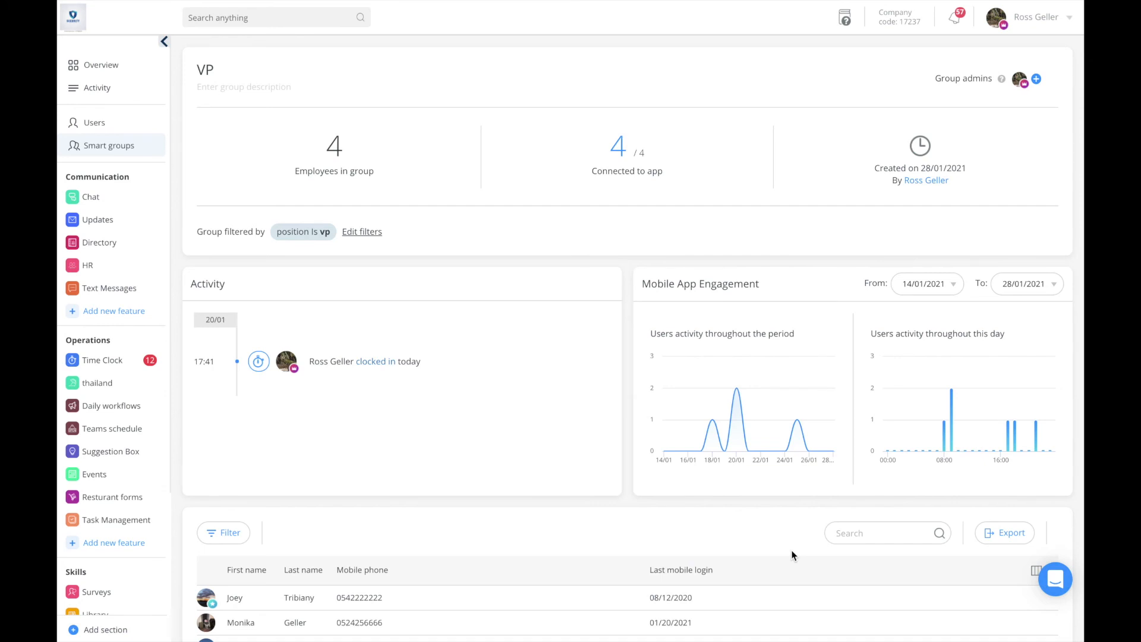
mouse_move(153, 164)
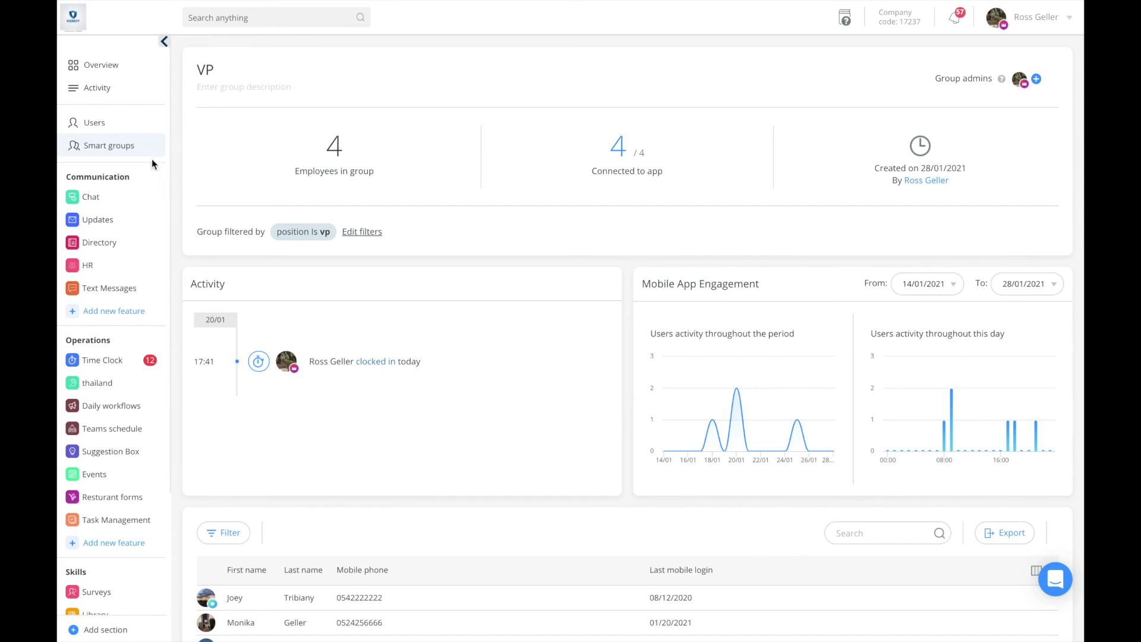
Step: Remove vp from Ross Geller's position, leaving manager, and return to Smart groups
click(93, 123)
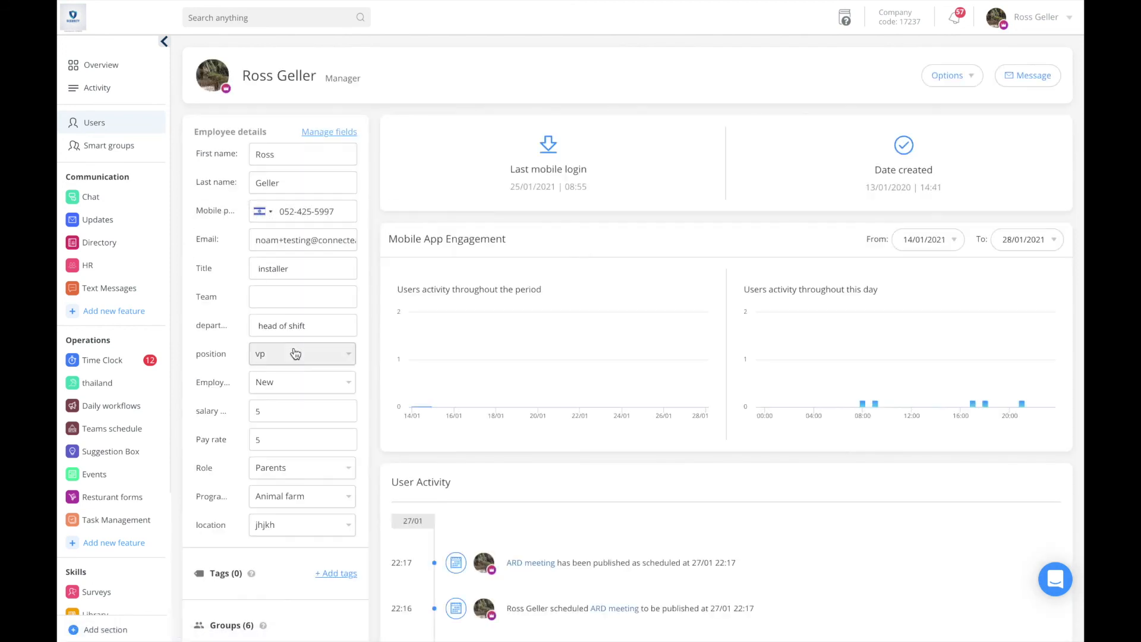
click(301, 353)
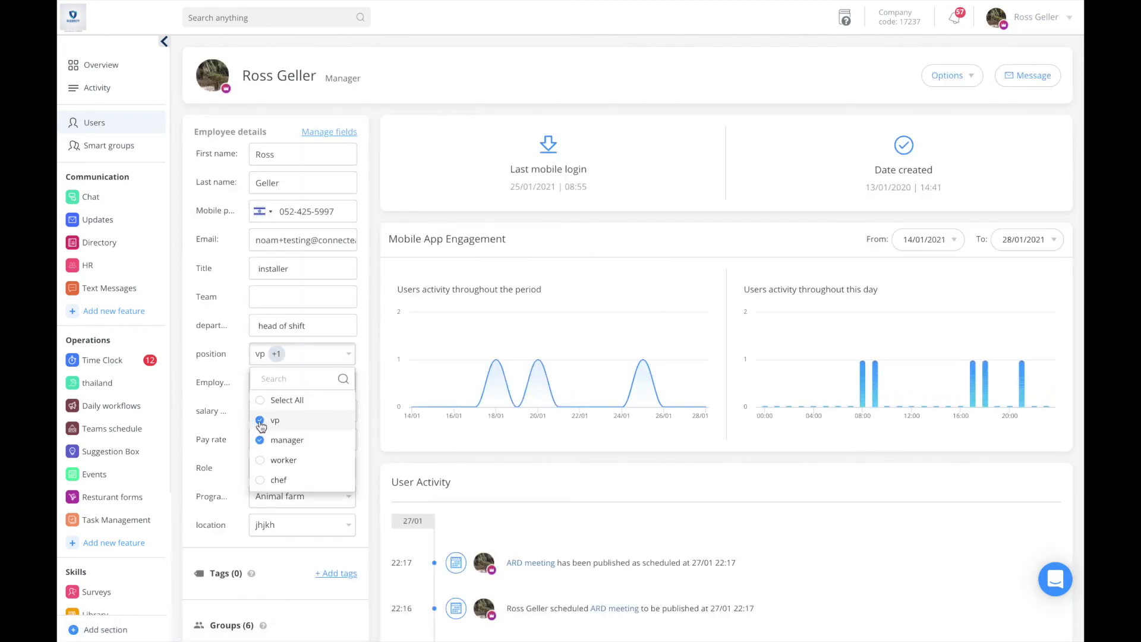
click(260, 420)
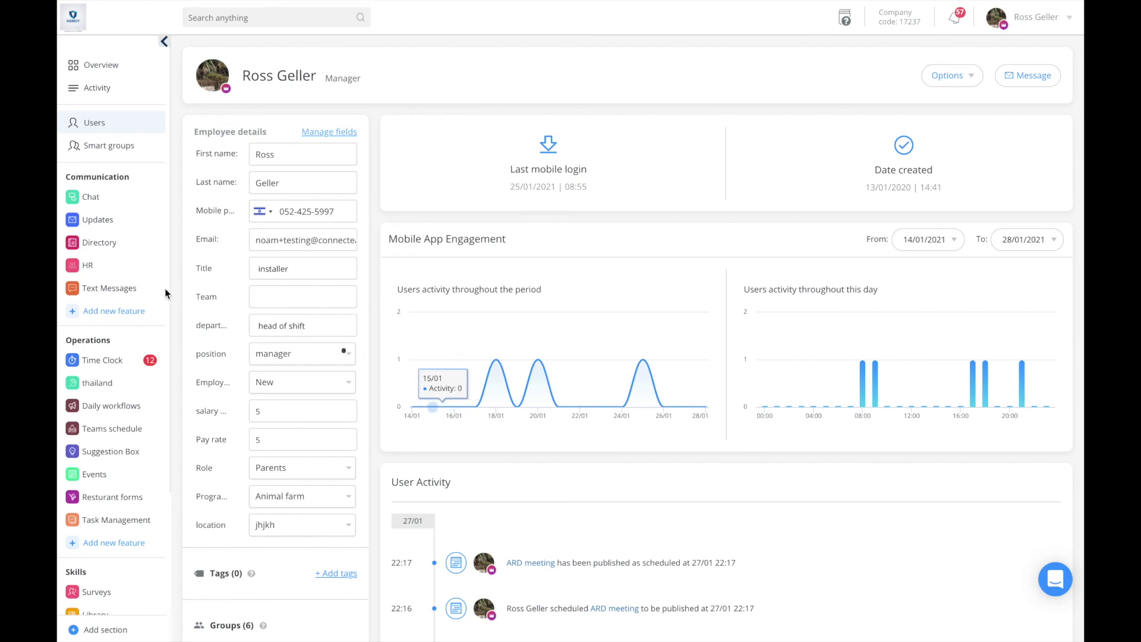
click(109, 145)
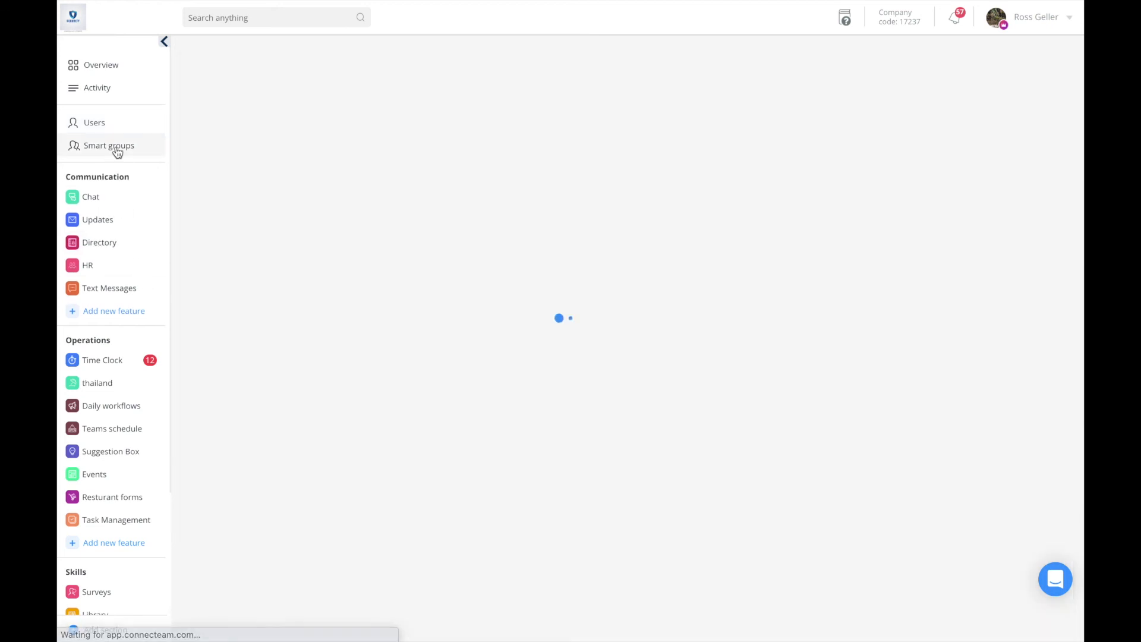
click(109, 145)
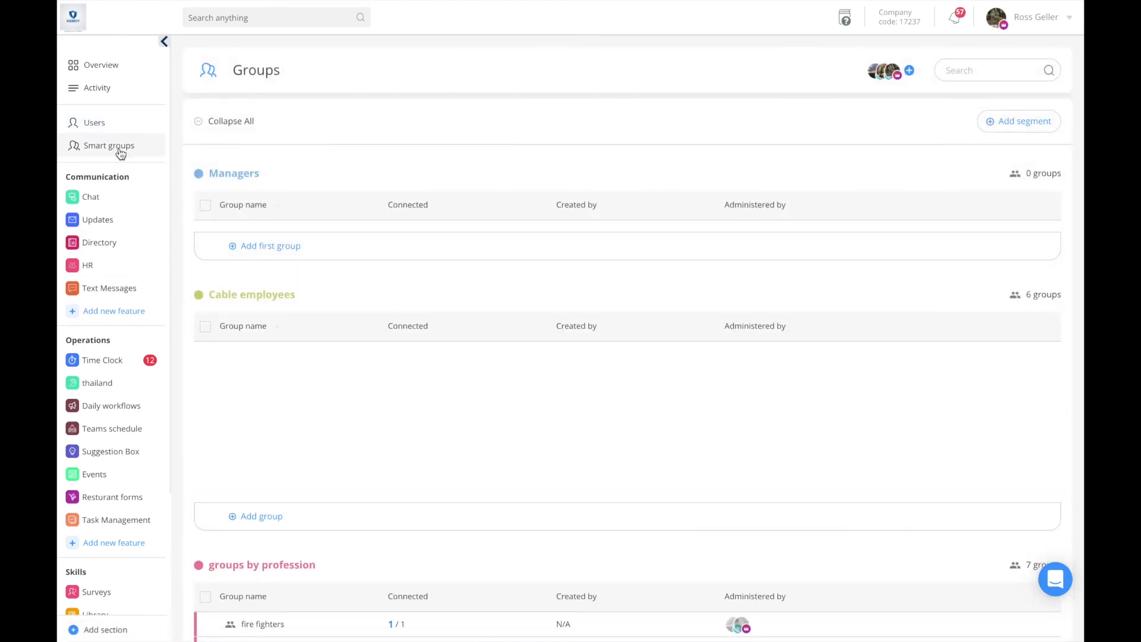